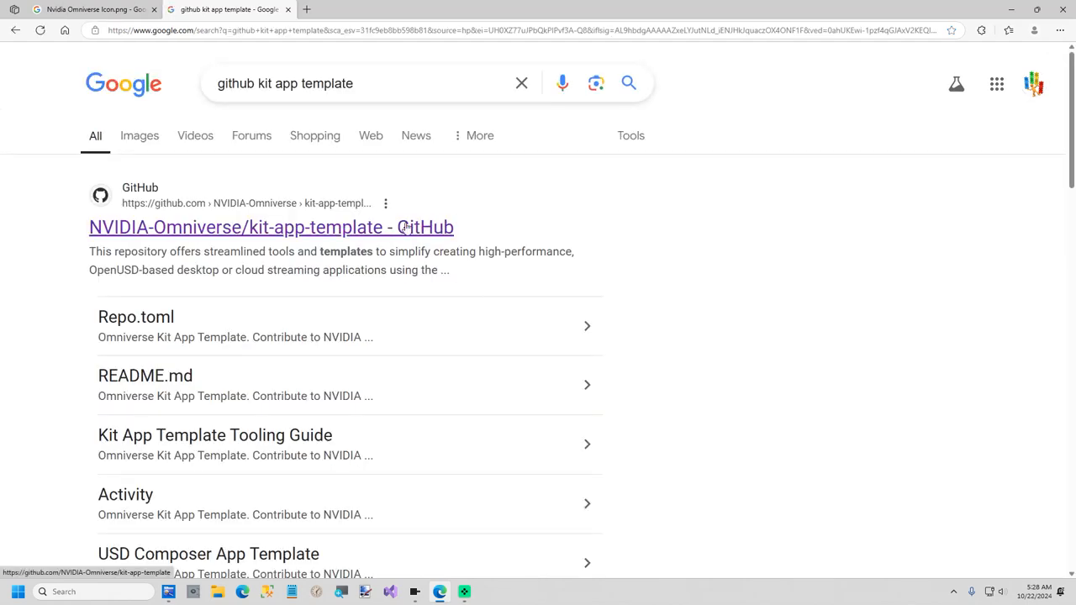
Open the NVIDIA-Omniverse/kit-app-template repository and scroll its README down to the Quick Start clone steps
left_click(271, 227)
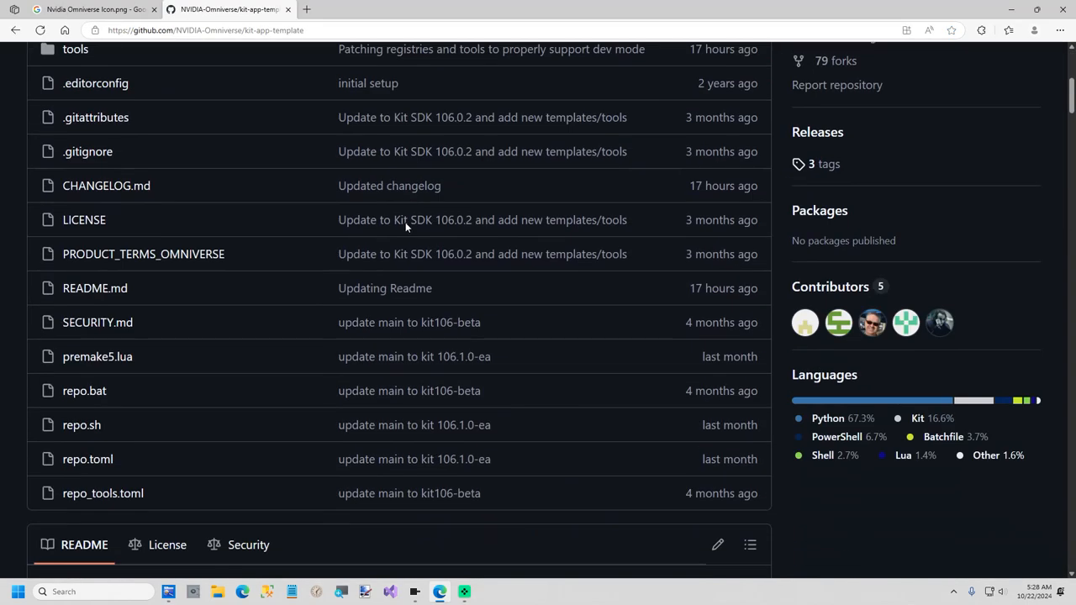
scroll("down", 3)
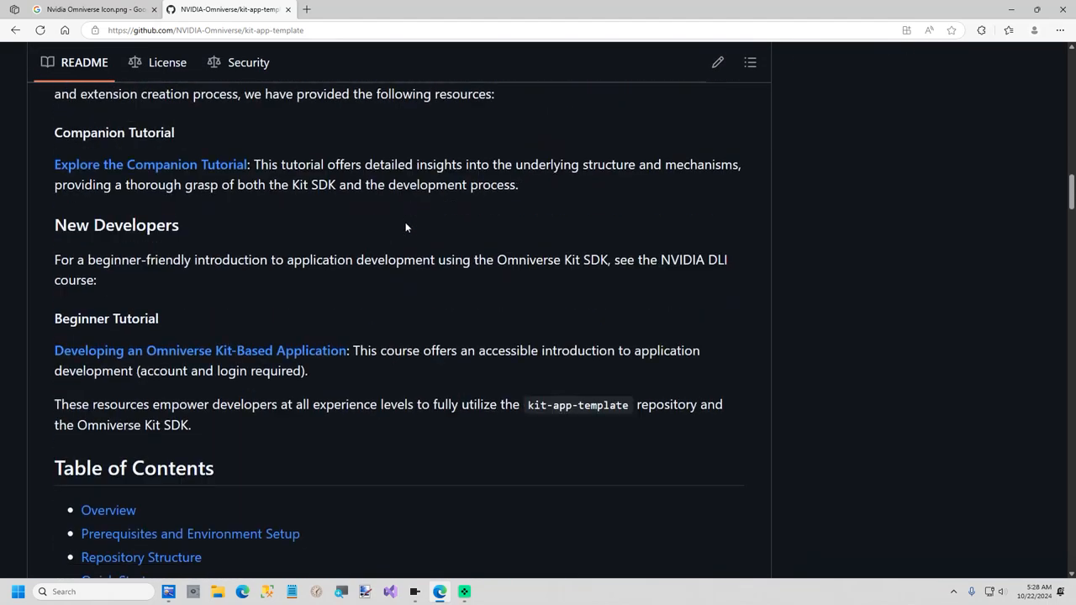
scroll("down", 3)
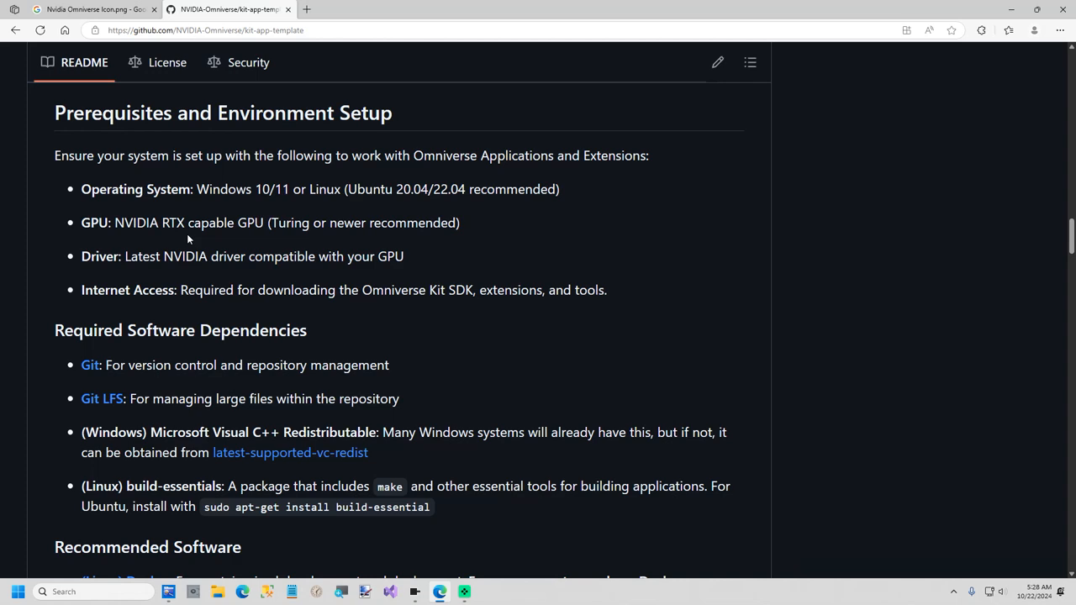
scroll("down", 3)
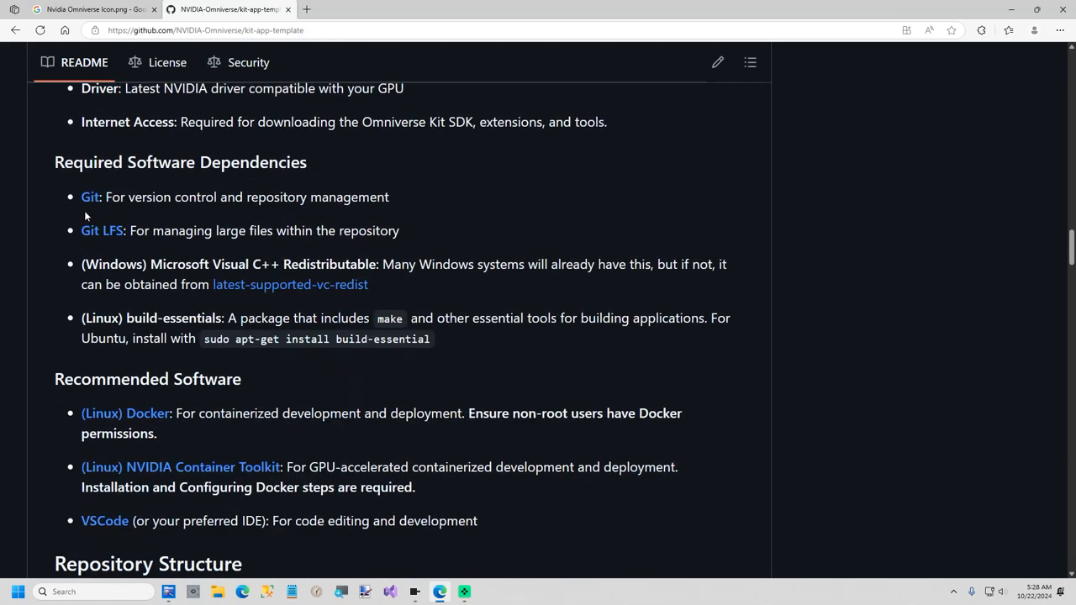
mouse_move(67, 219)
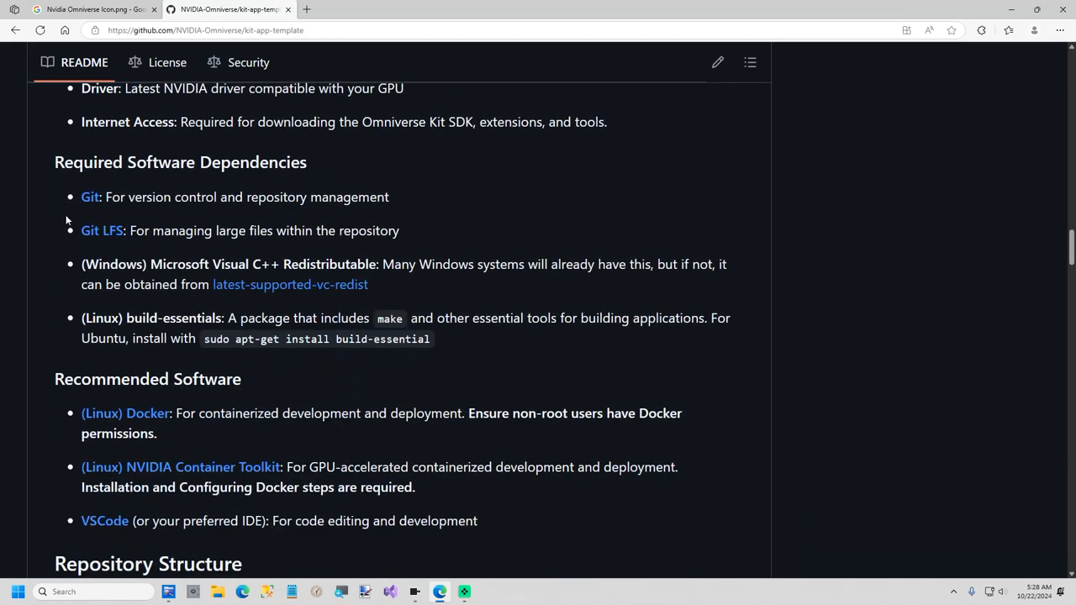
scroll("down", 3)
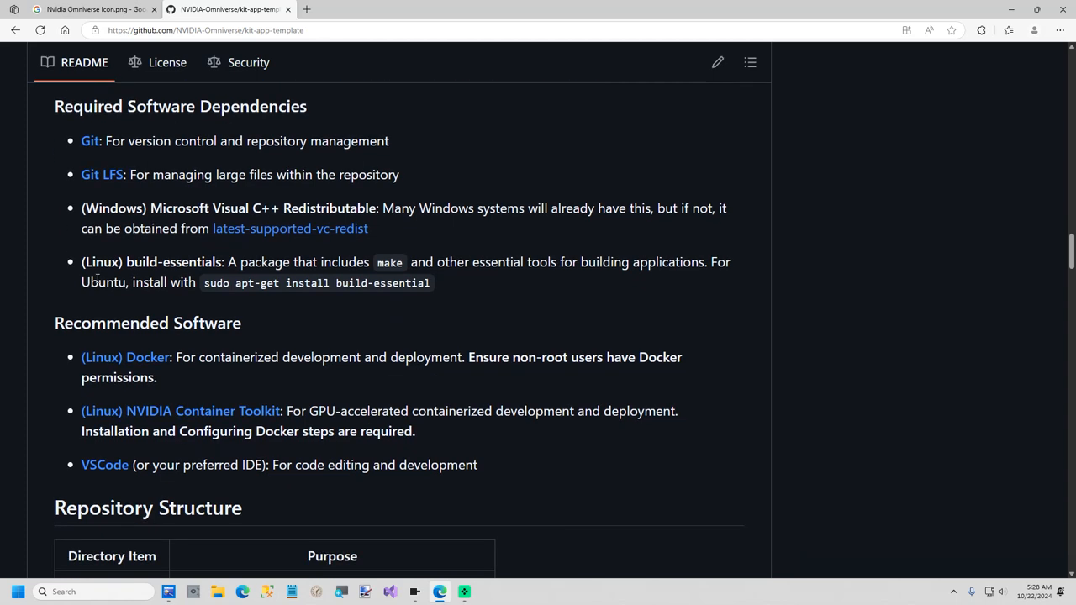
scroll("down", 3)
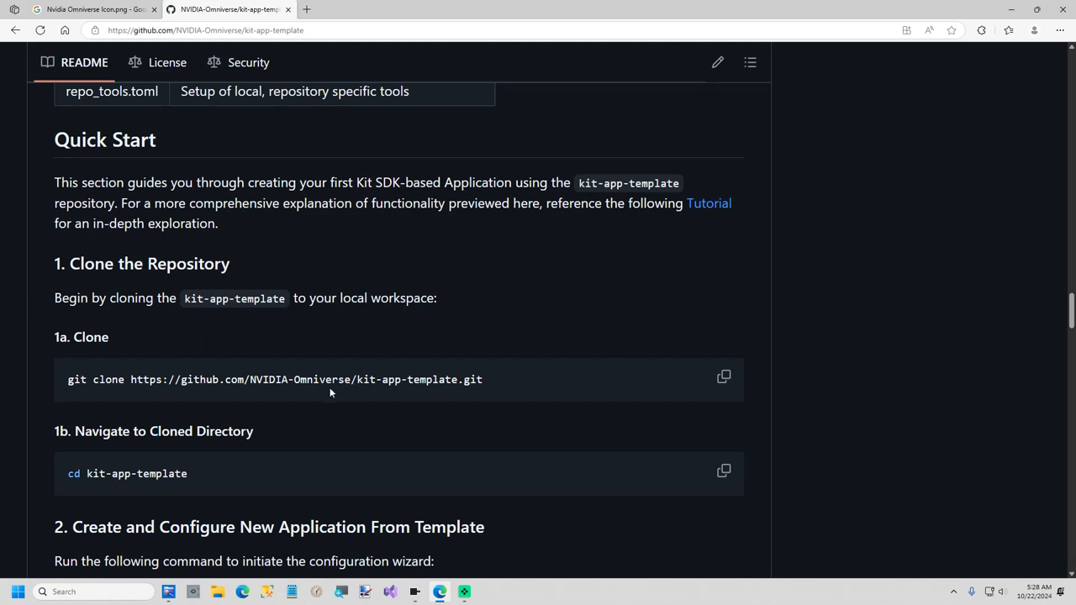
Copy the git clone command, check C:\Projects\GitHub\Kit, and start a new Command Prompt
left_click(723, 376)
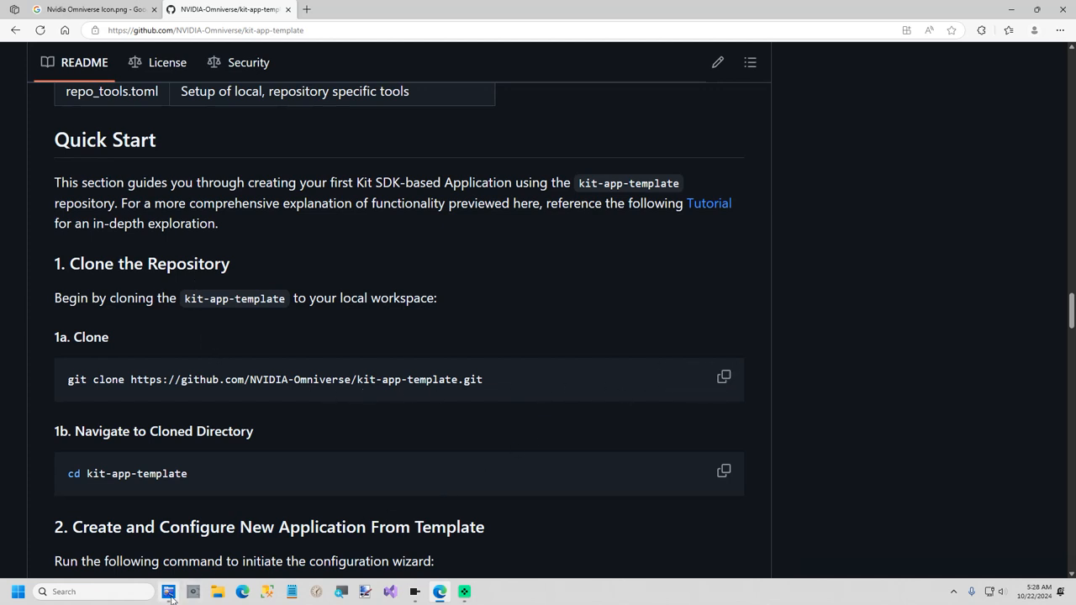
left_click(168, 592)
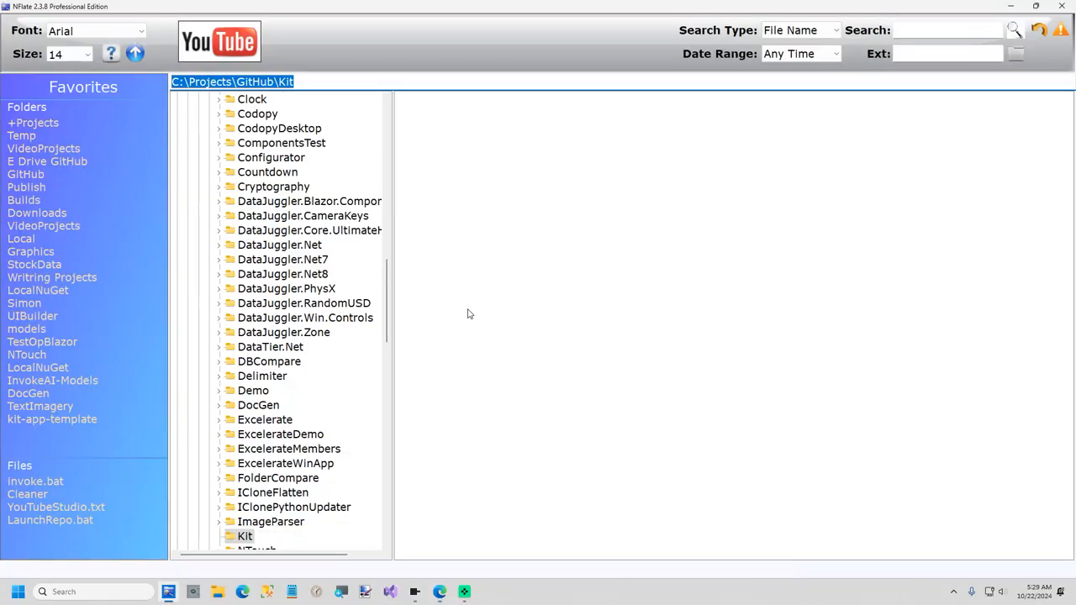
left_click(438, 592)
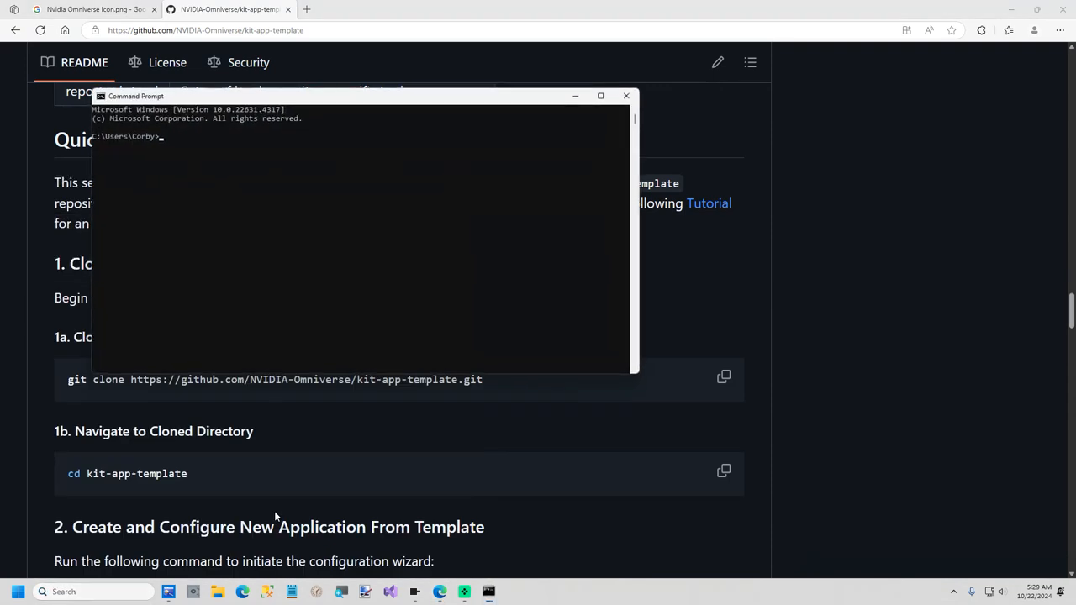
Clone kit-app-template into C:\Projects\GitHub\Kit and cd into the cloned folder, copying the template new command
type("cd")
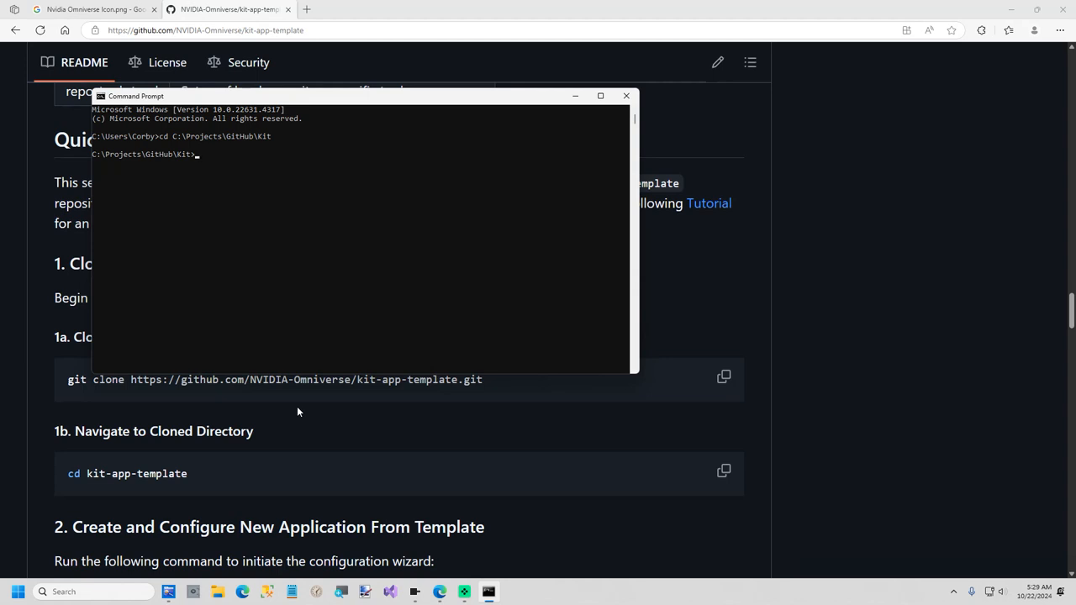
type("C:\\Projects\\GitHub\\Kit")
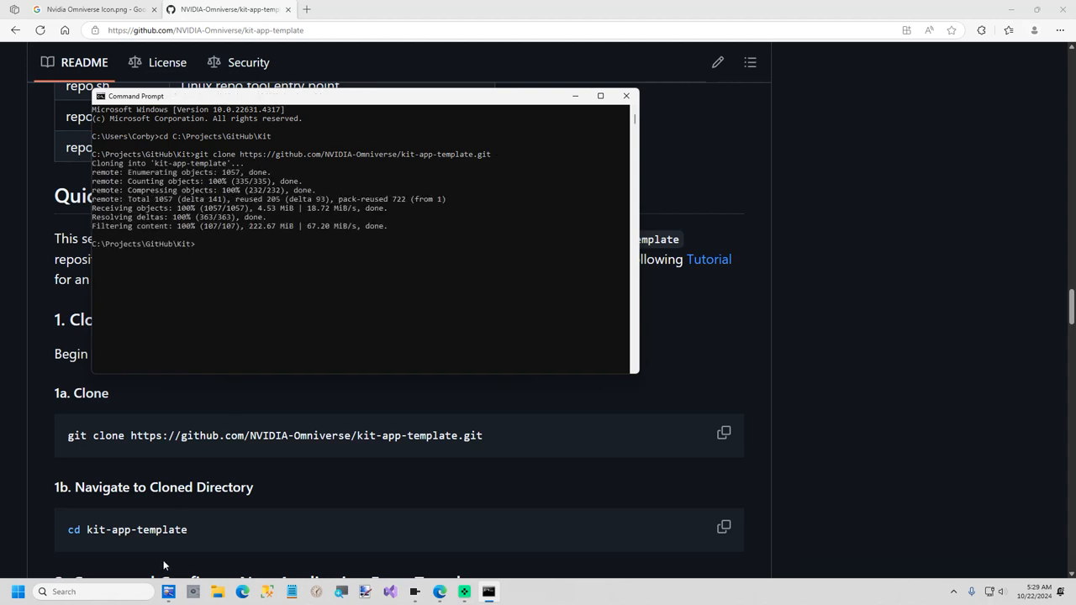
mouse_move(723, 528)
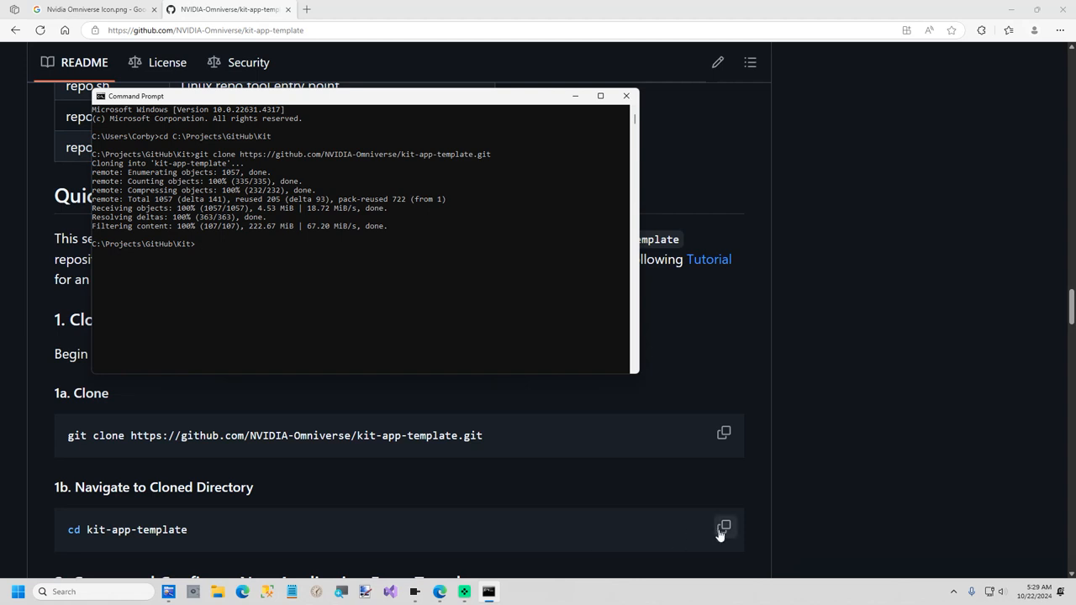
left_click(723, 530)
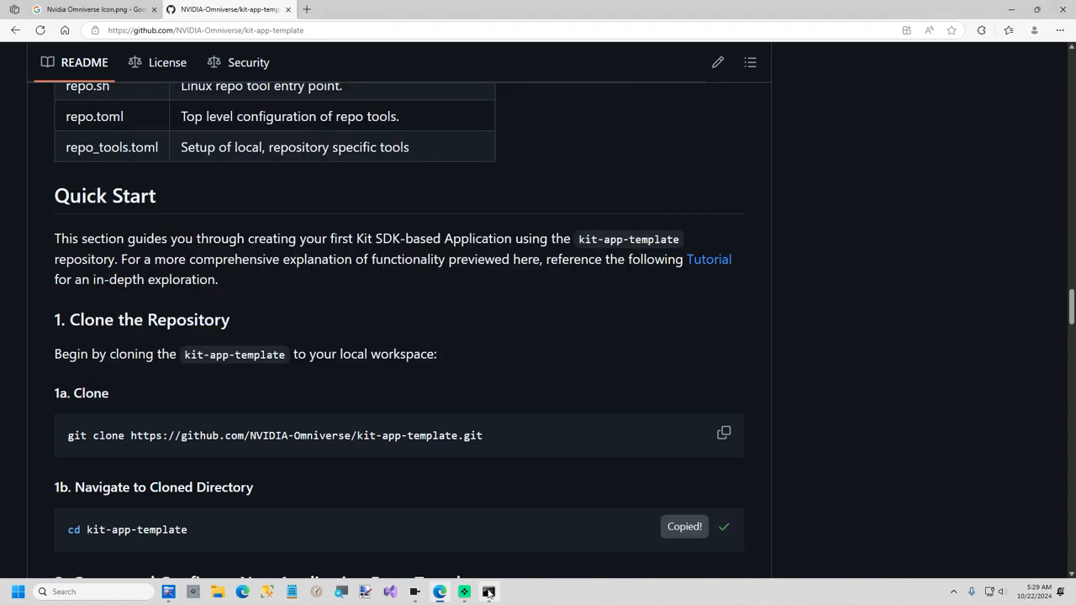
left_click(488, 592)
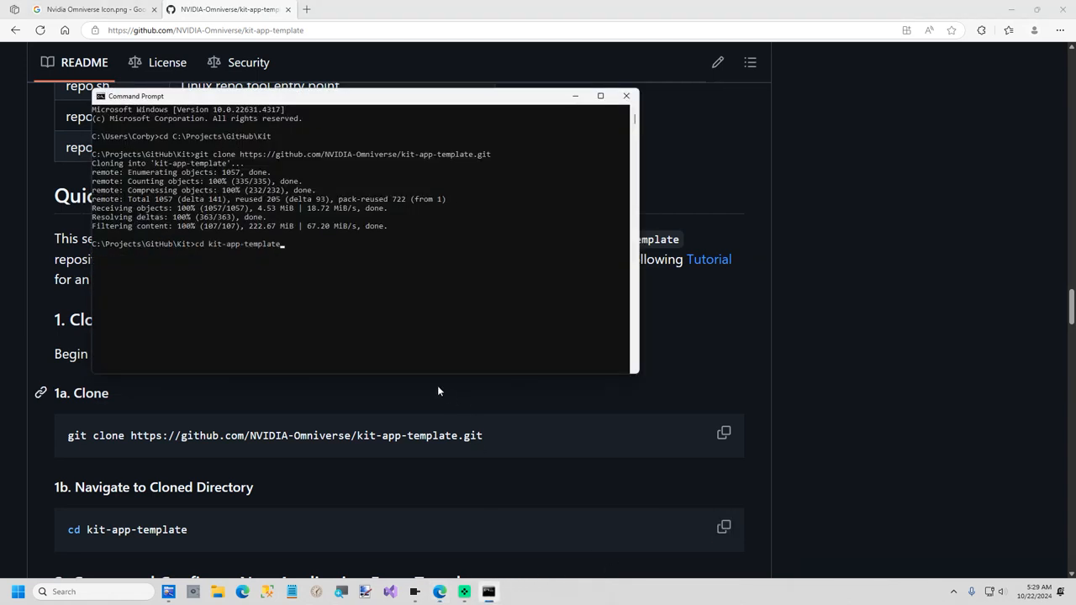
scroll("down", 3)
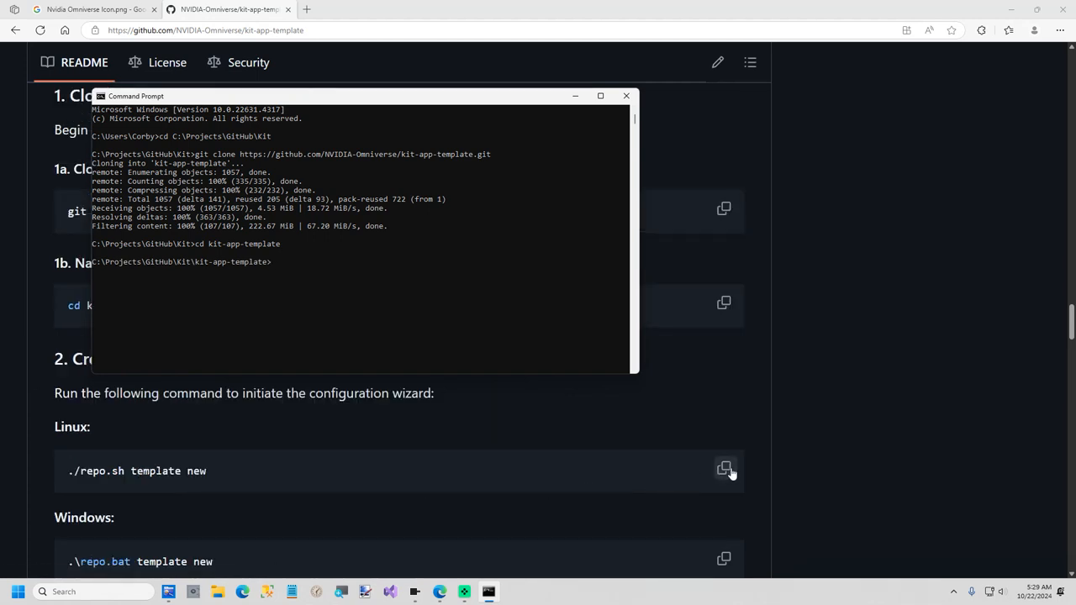
left_click(723, 467)
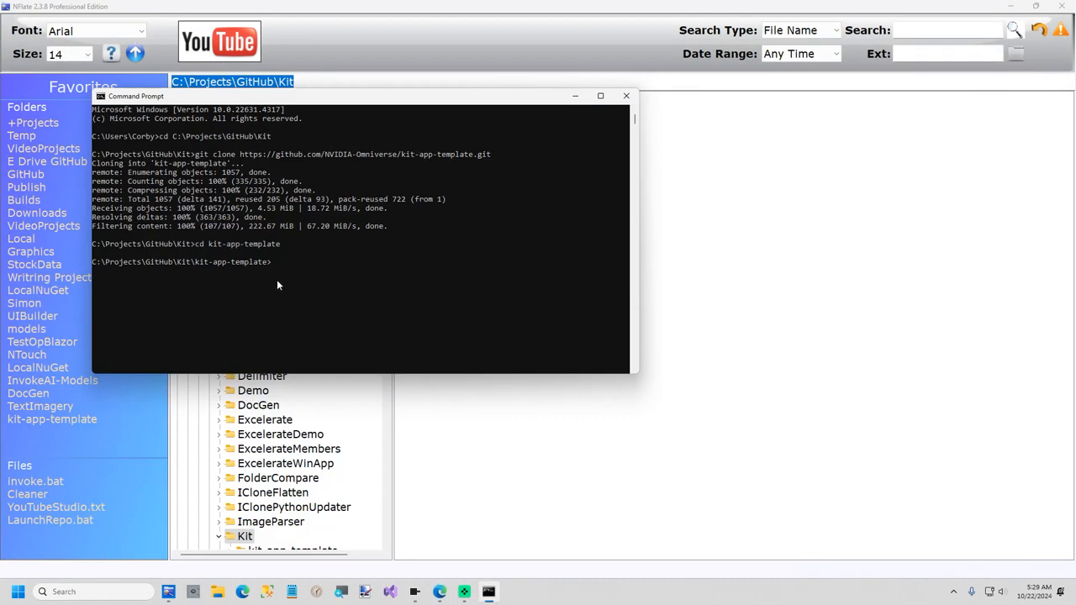
Run .\repo.bat template new and create a USD Composer application named usdcomposer, version 1.0
type("./repo.sh template new")
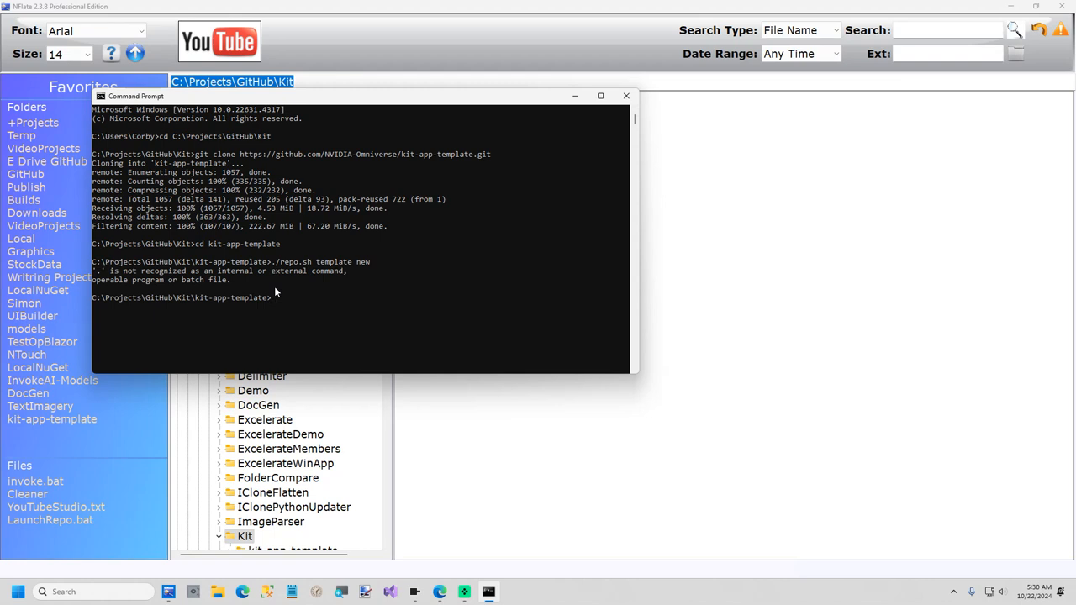
type(".\\repo.bat template new")
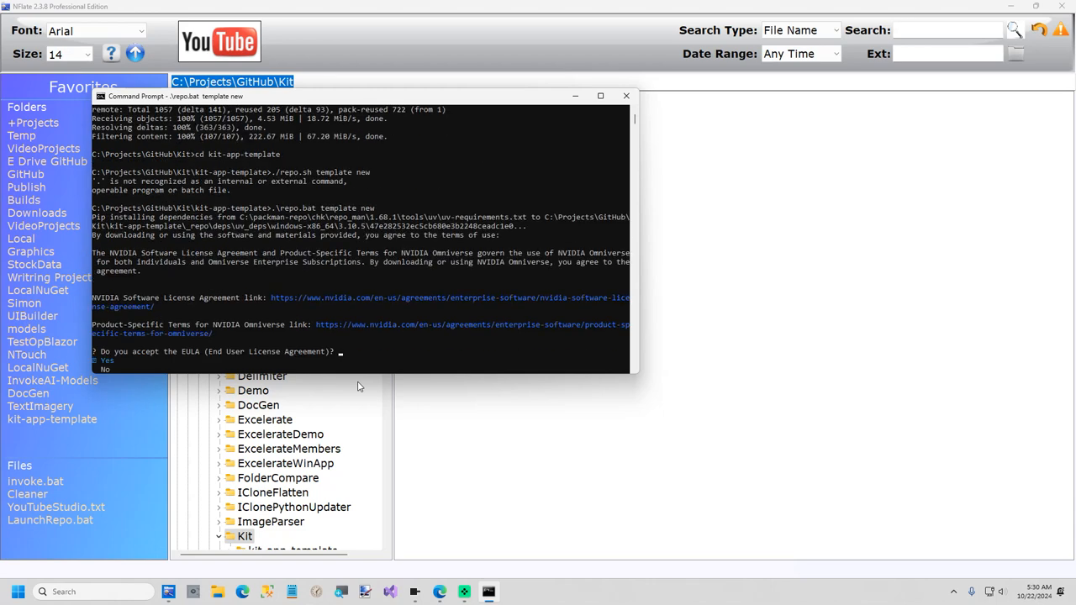
type("Yes")
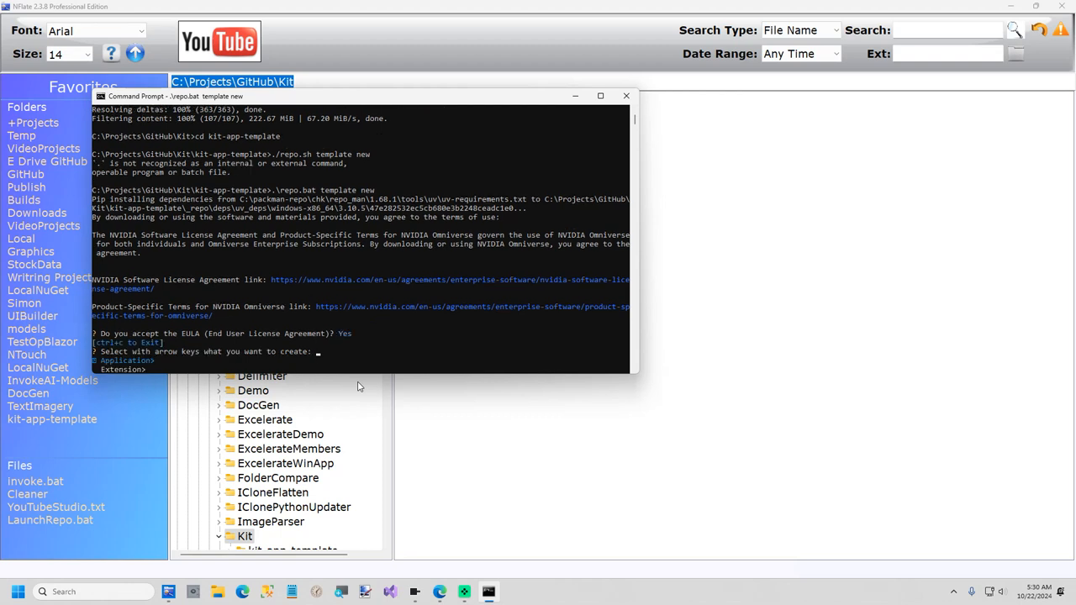
key("enter")
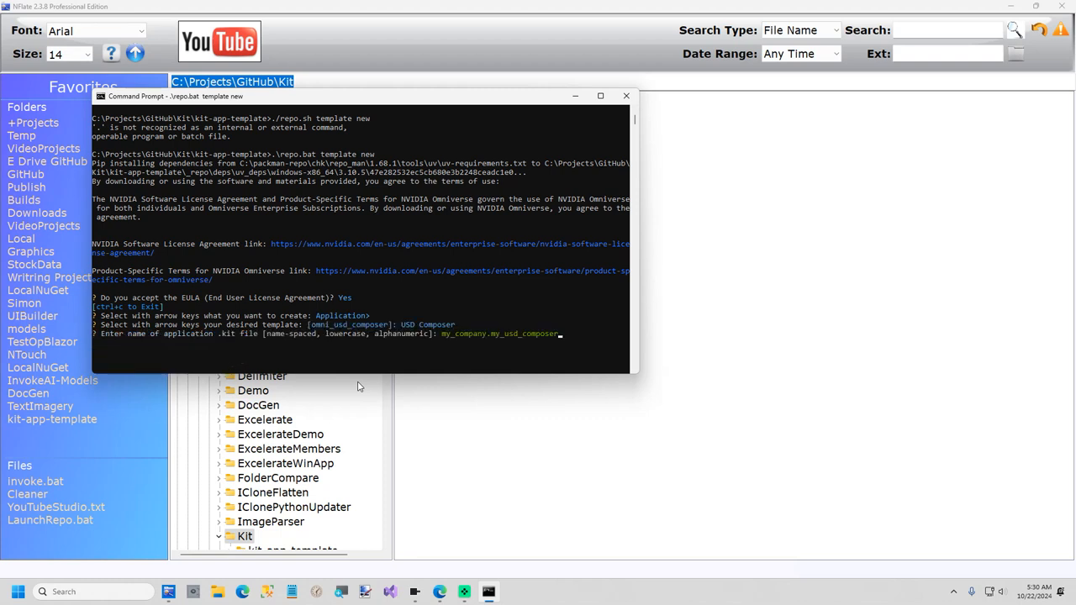
key("BackSpace")
type("datajuggler.")
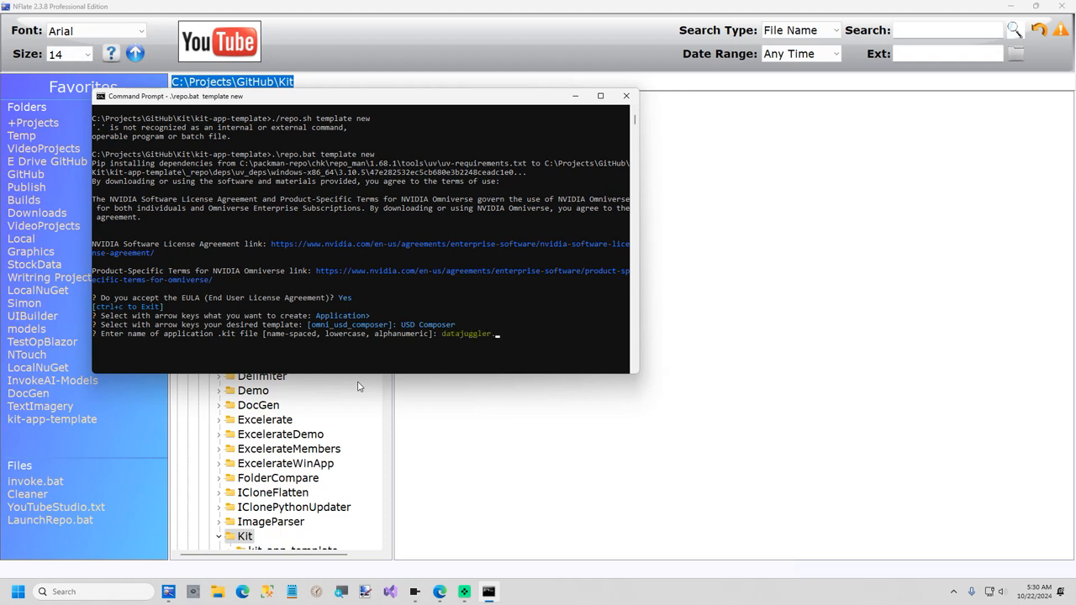
type("usdcomposer")
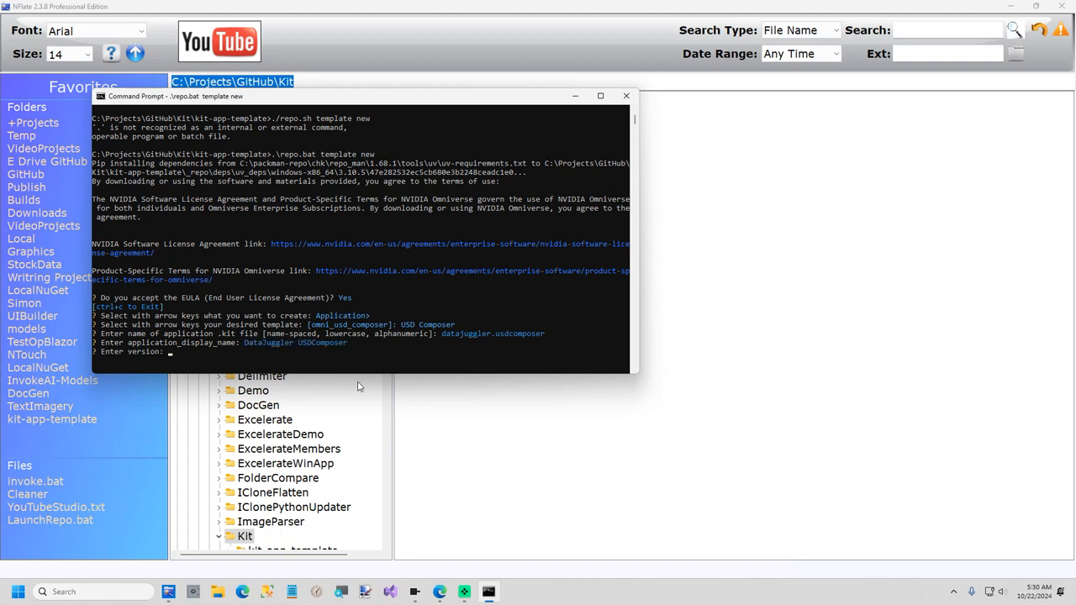
type("1.0.1")
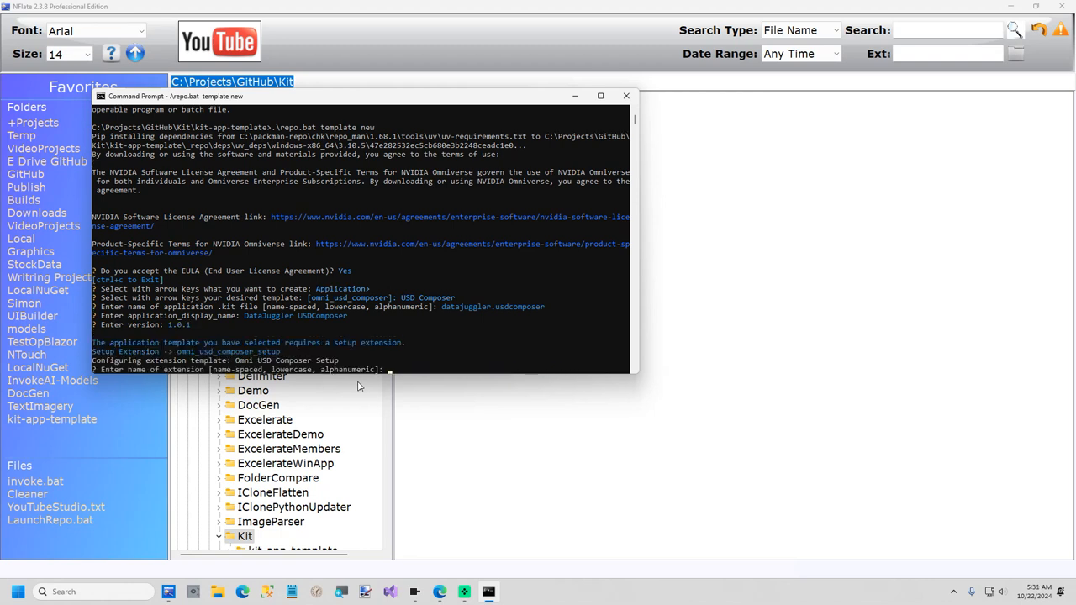
Name the setup extension datajuggler.usdcomposer, display name My USD Composer Setup Extension, vendor DataJuggler
type("datajuggler")
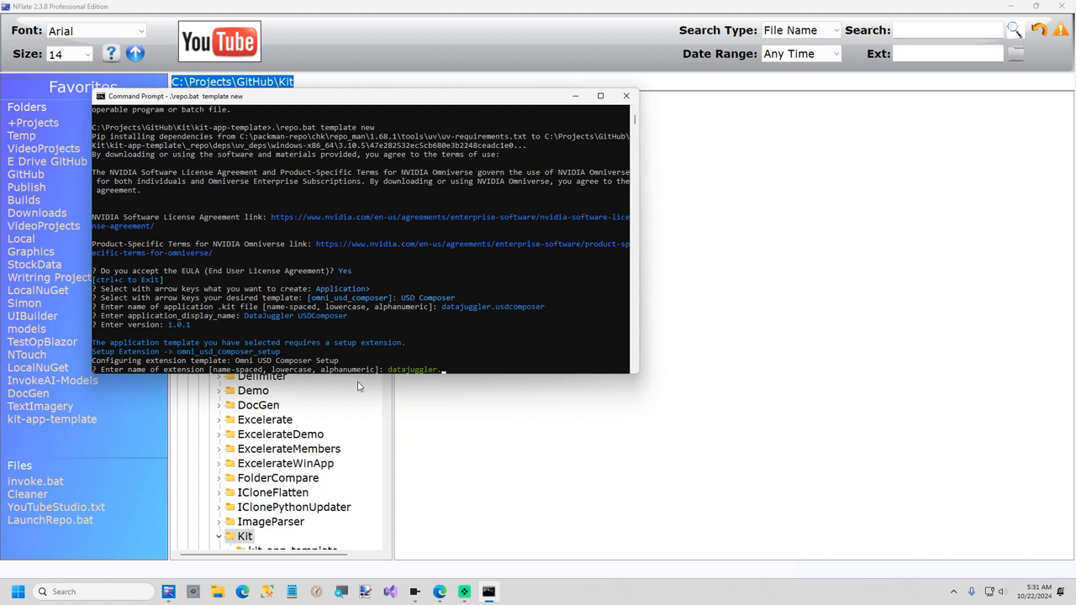
type(".usdcomposer")
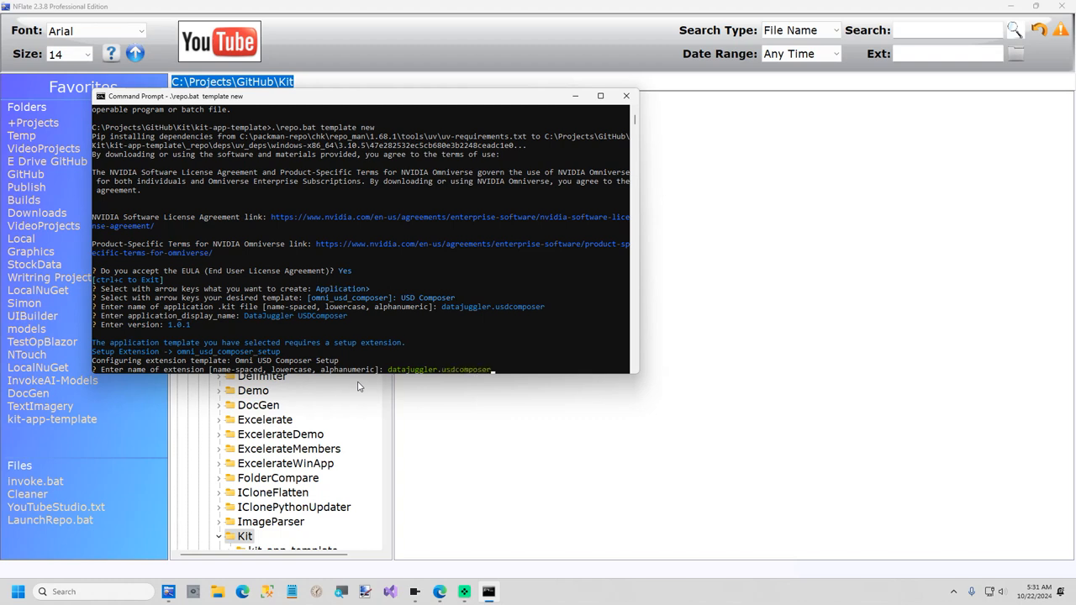
type("My USD Composer Setup Extension")
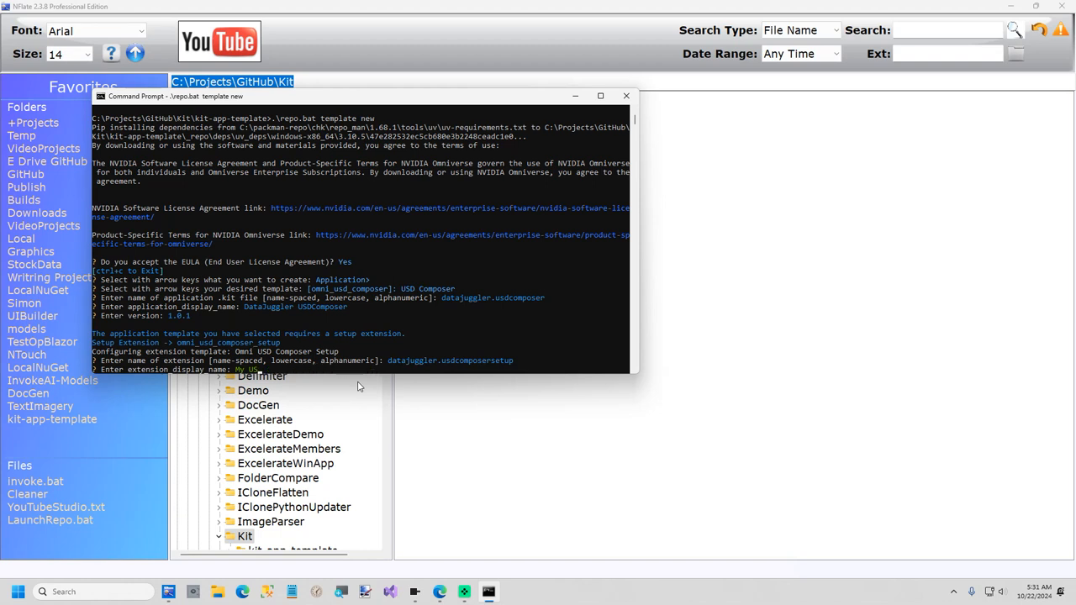
type("DataJuggler")
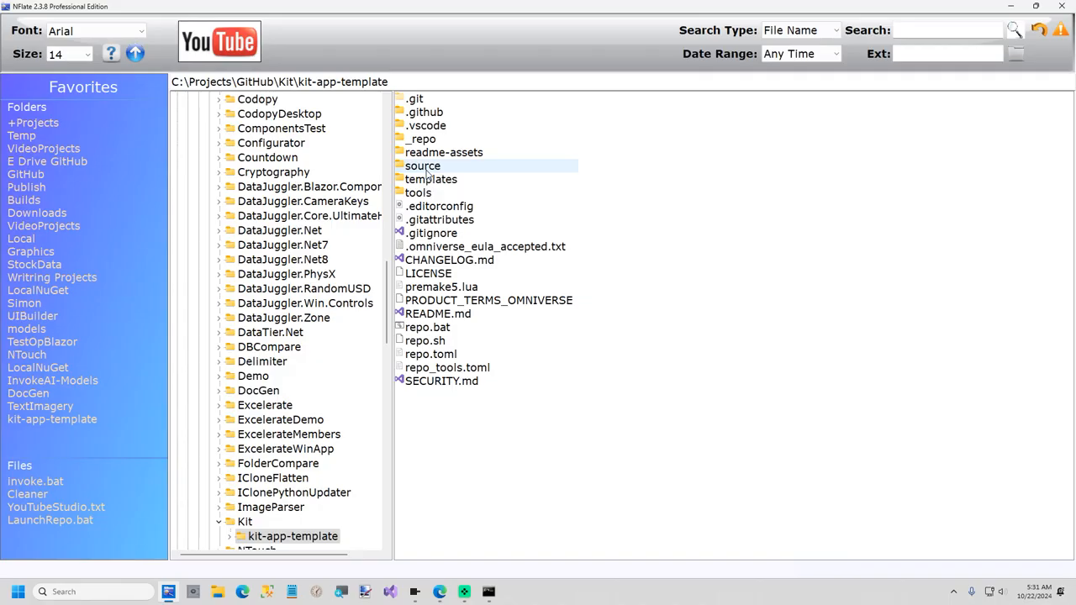
Browse to source/apps in kit-app-template and open datajuggler.usdcomposer.kit in Notepad
double_click(424, 167)
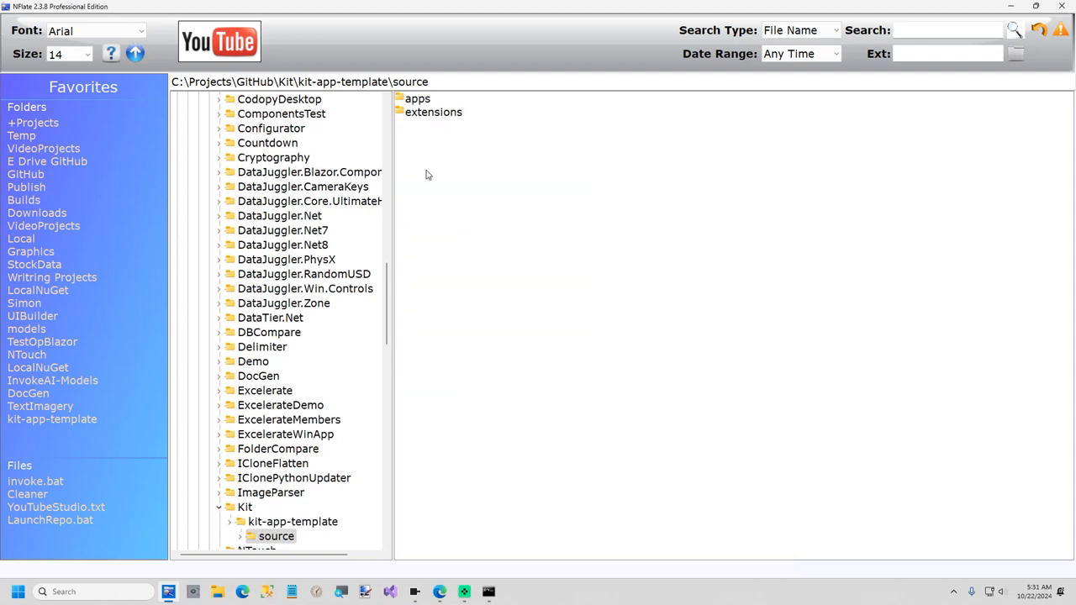
mouse_move(431, 138)
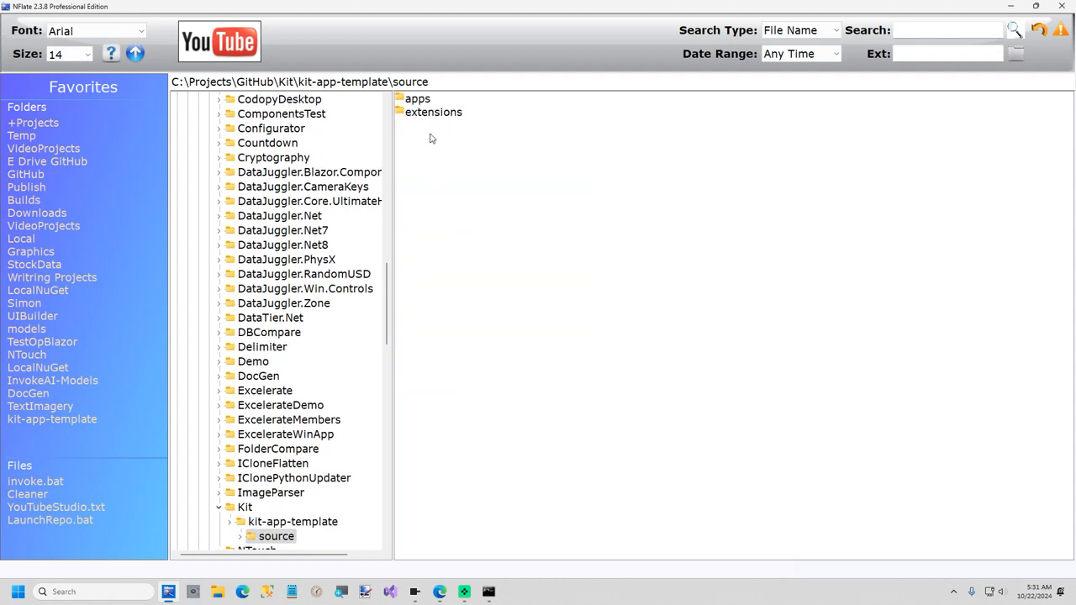
left_click(417, 98)
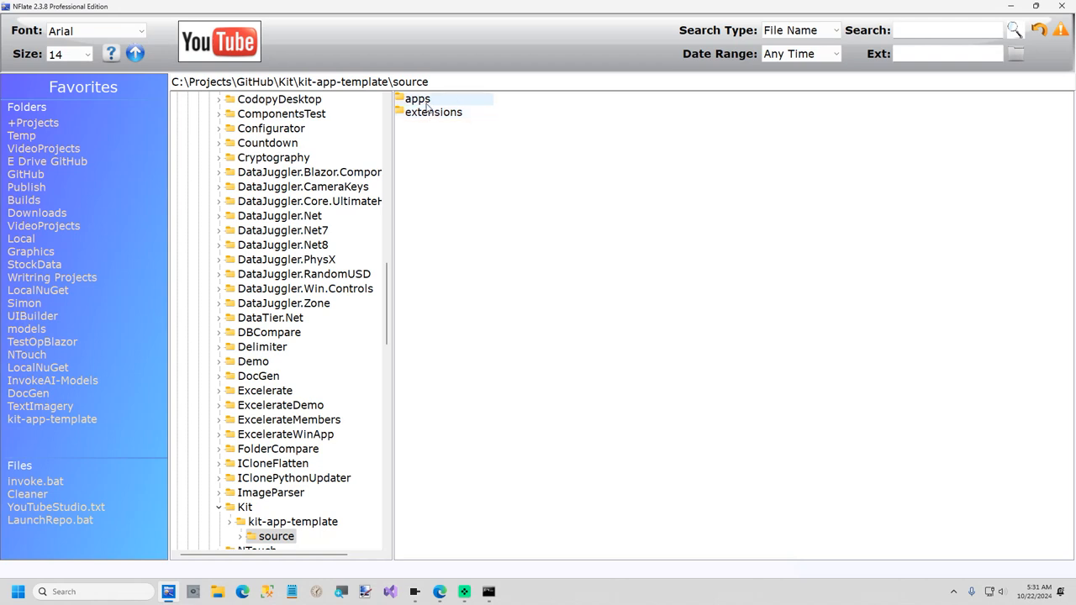
double_click(417, 97)
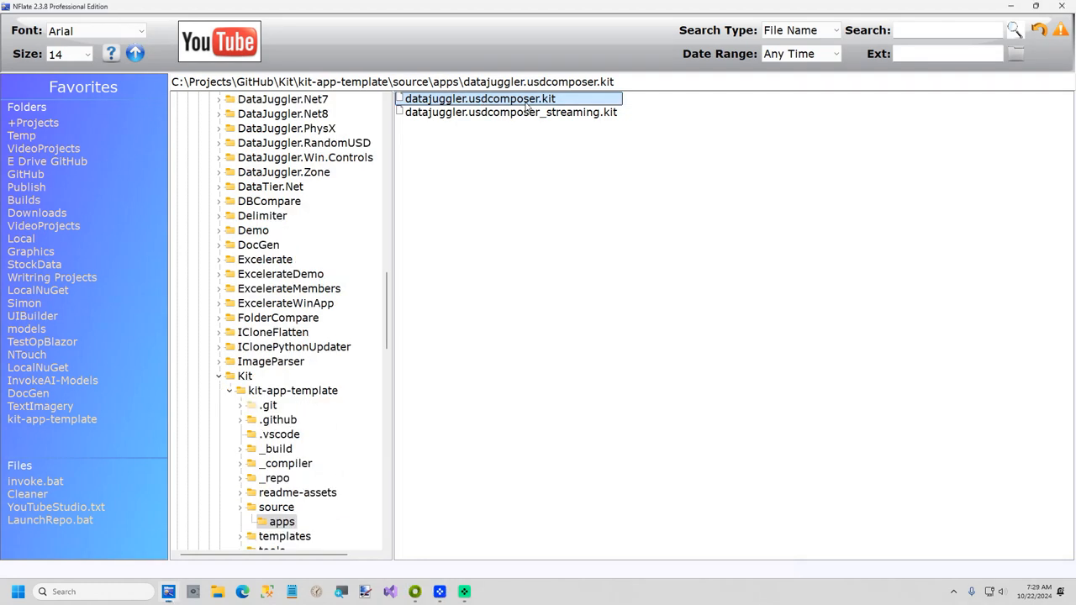
right_click(479, 98)
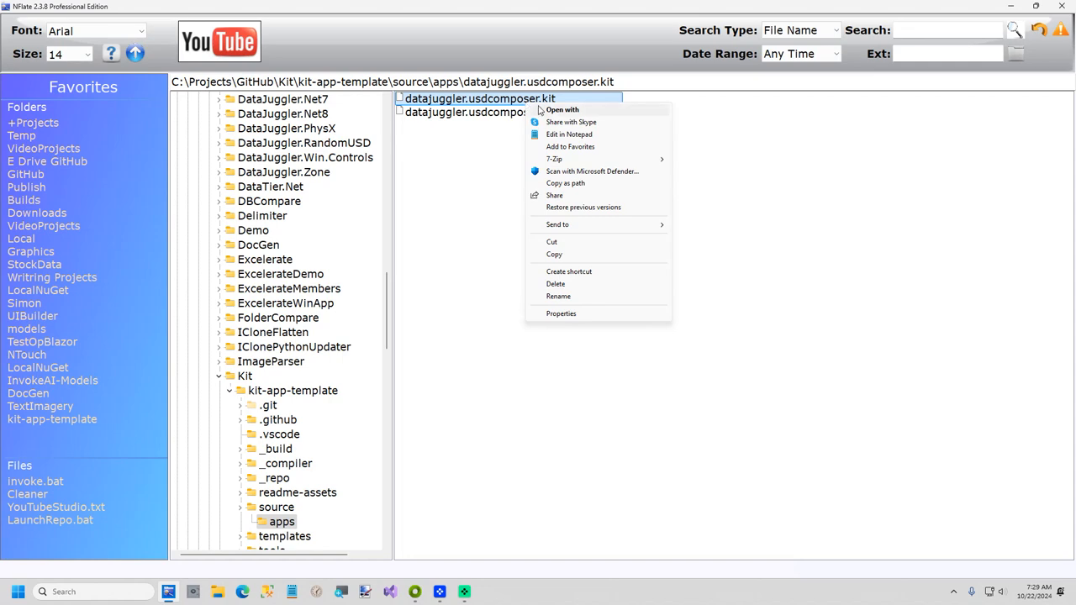
left_click(561, 111)
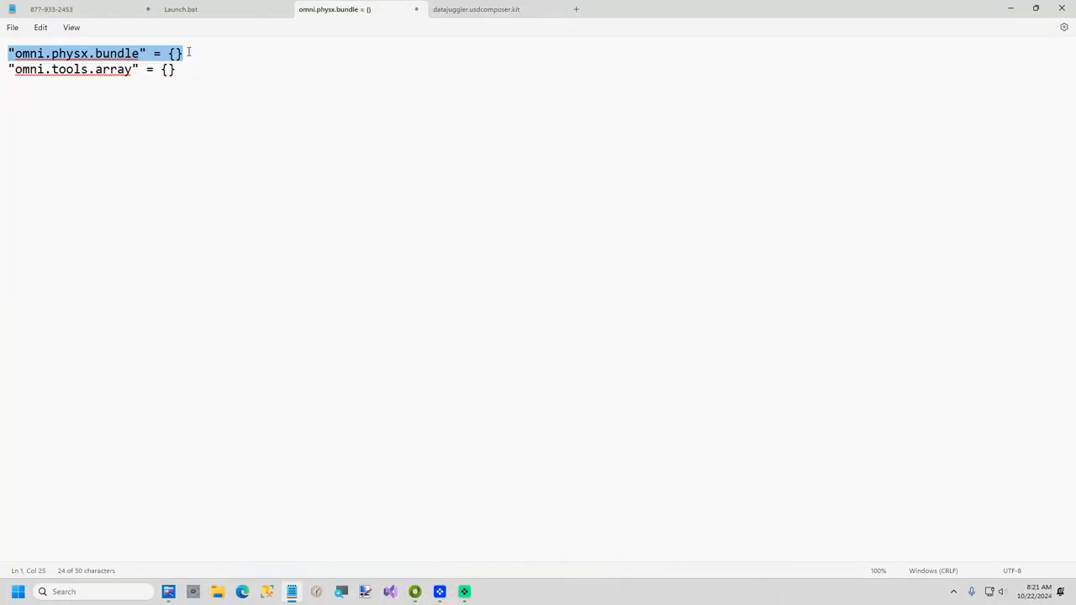
Add "omni.physx.bundle" = {} and "omni.tools.array" = {} to the kit file's [dependencies], then search for font
left_click(478, 10)
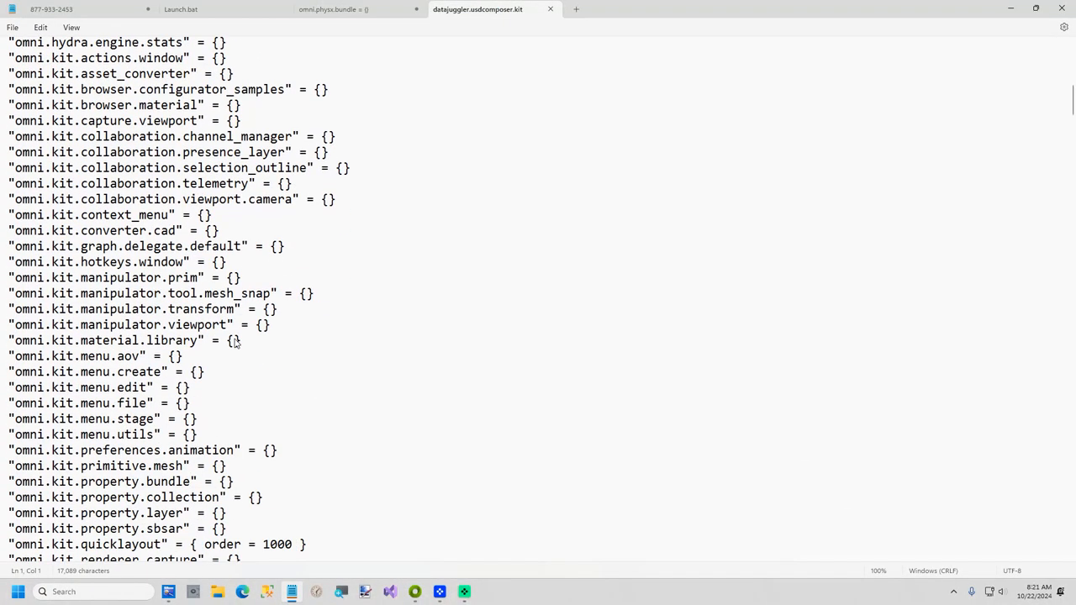
scroll("down", 3)
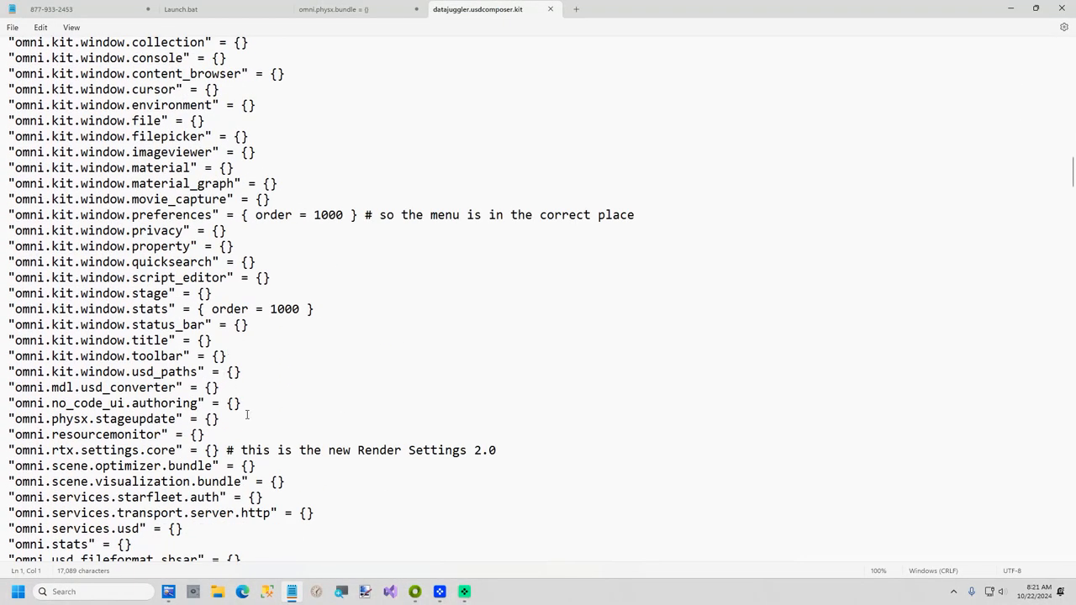
type("\"omni.physx.bundle\" = {}")
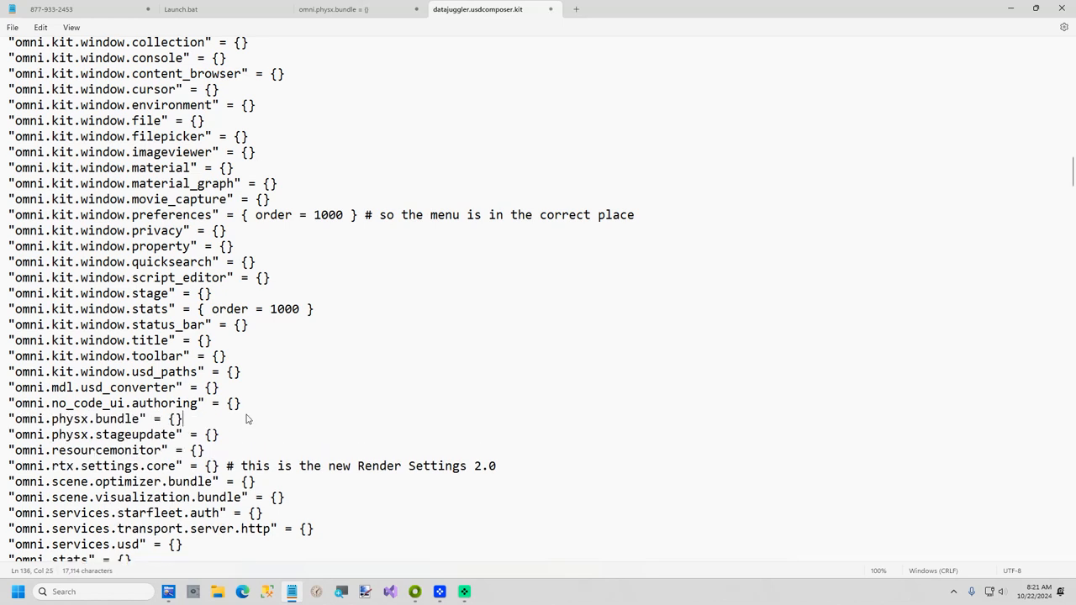
left_click(328, 10)
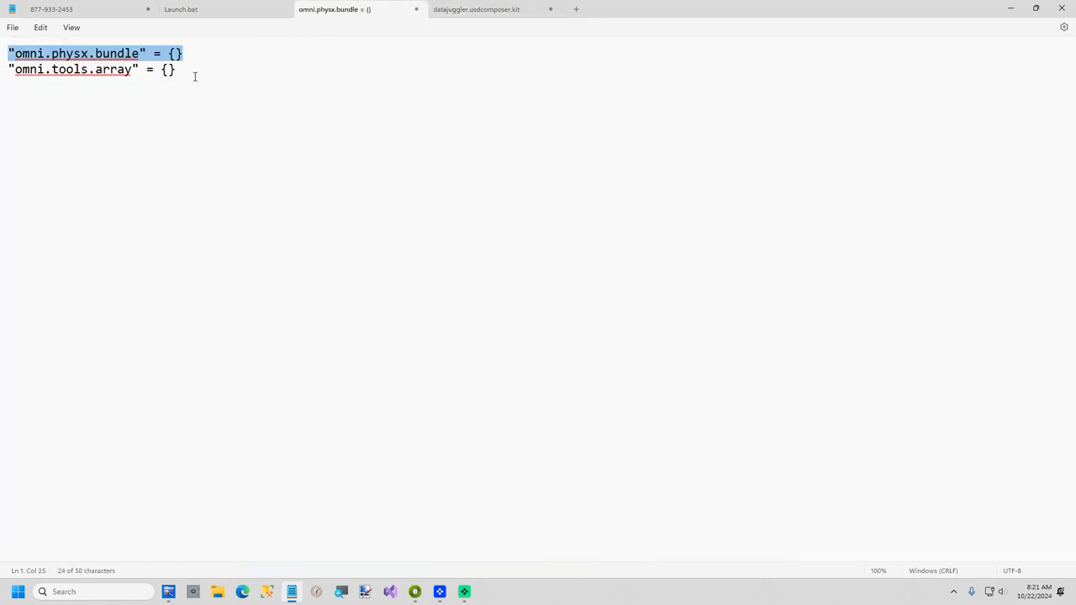
left_click(478, 10)
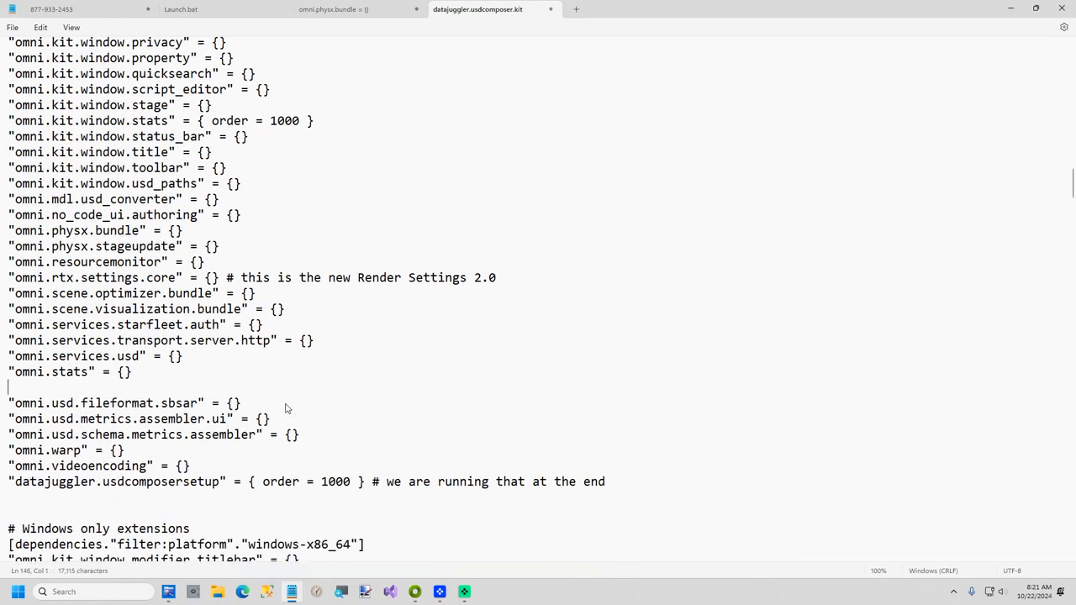
type("\"omni.tools.array\" = {}")
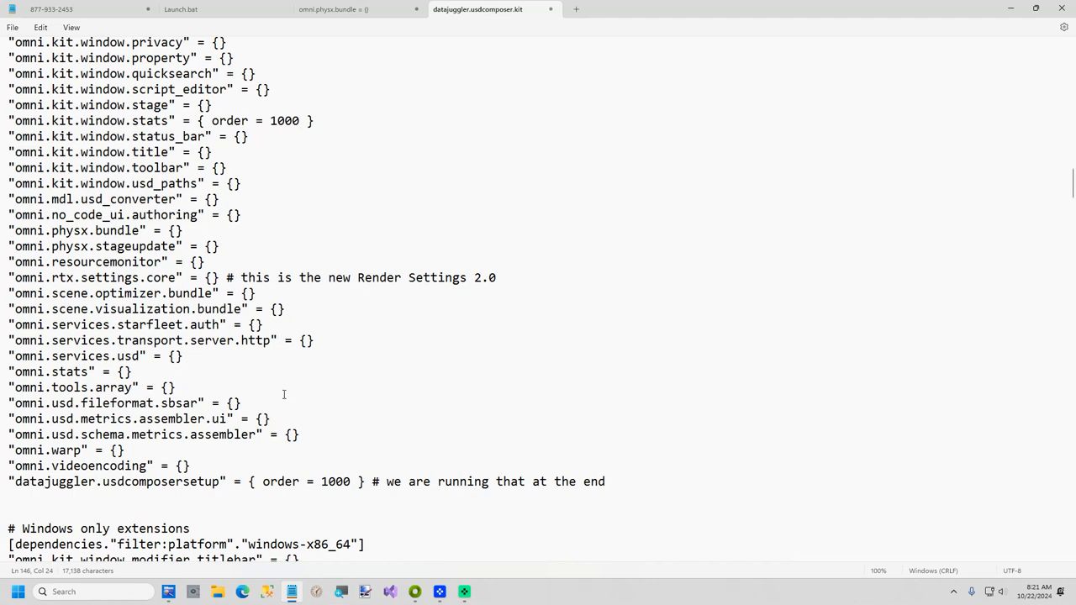
type("font")
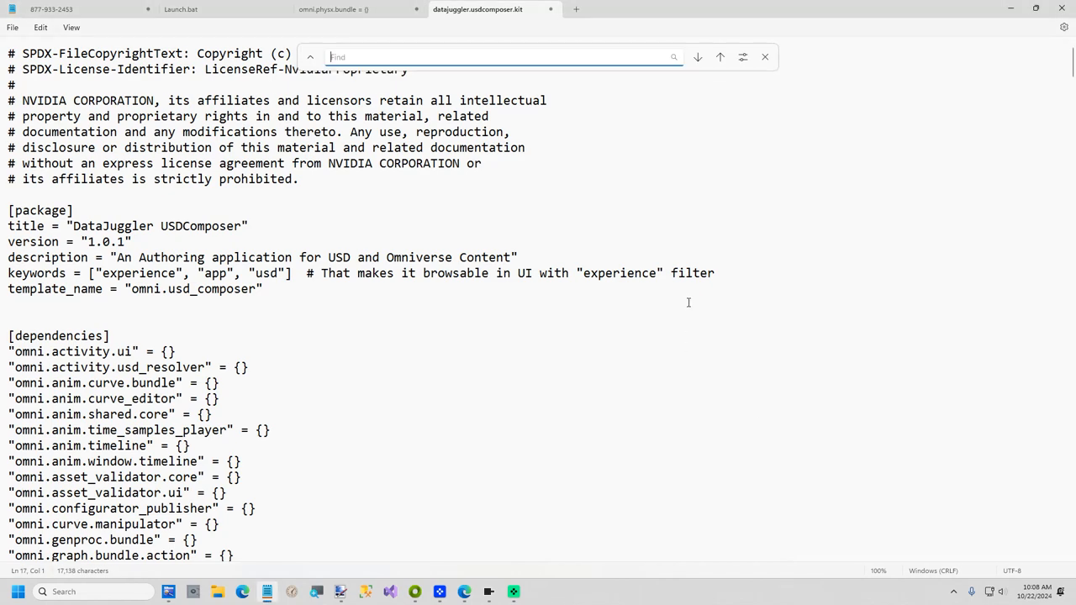
Change font_size=16 to font_size=20 in the titleFormatString line
type("font")
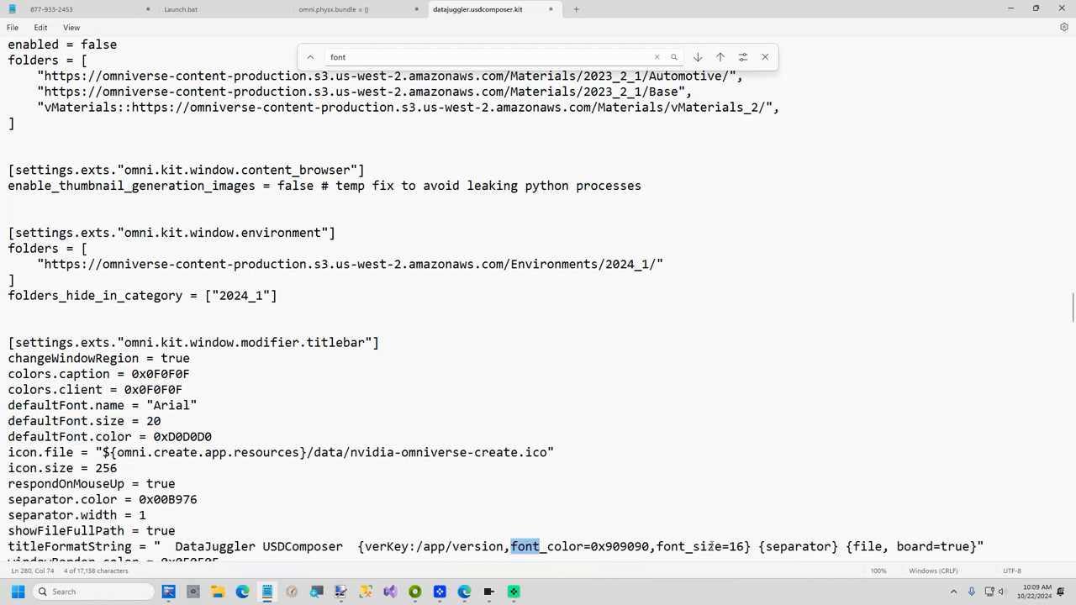
type("20")
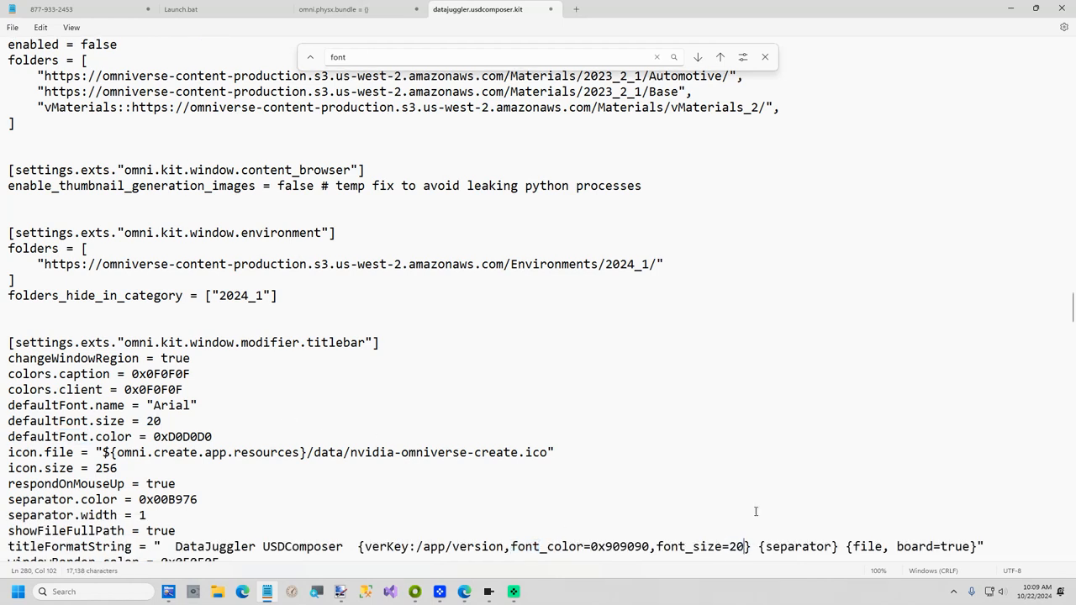
left_click(13, 27)
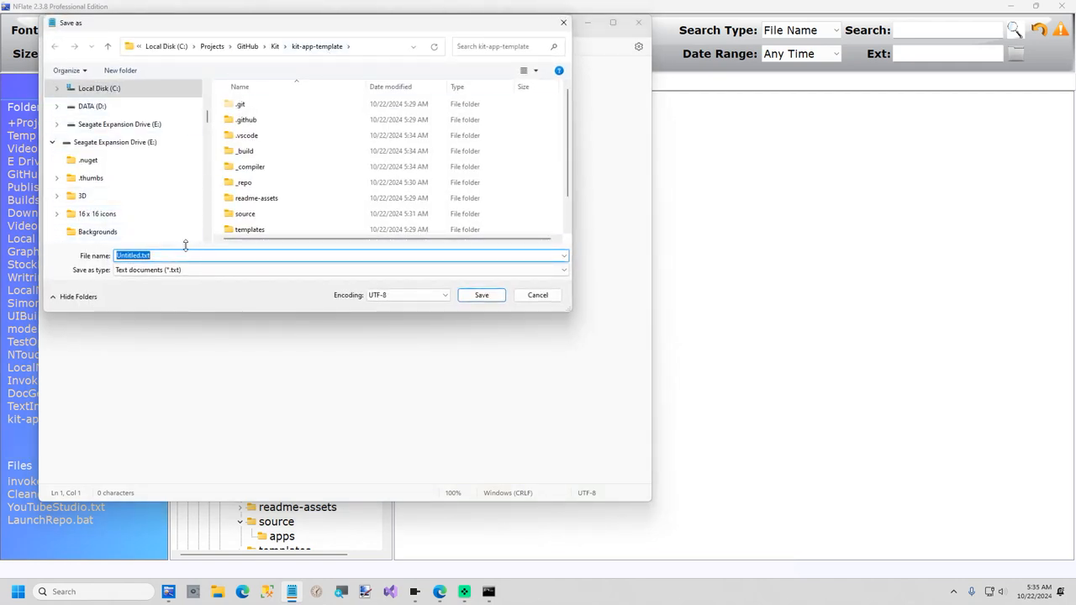
Save the new file as Launch.bat in the kit-app-template folder
type("L")
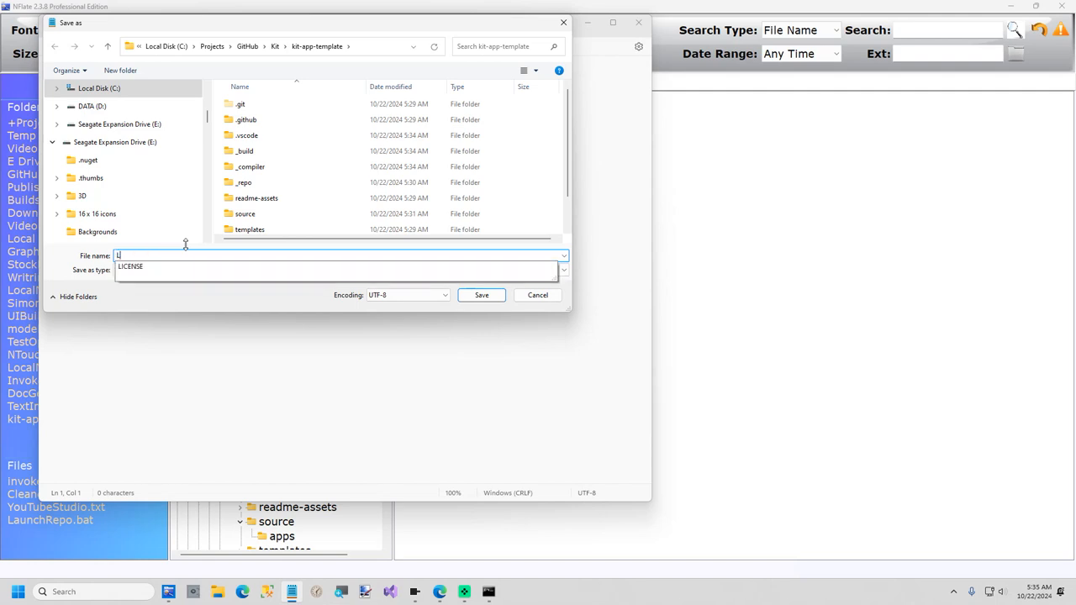
type("aunch")
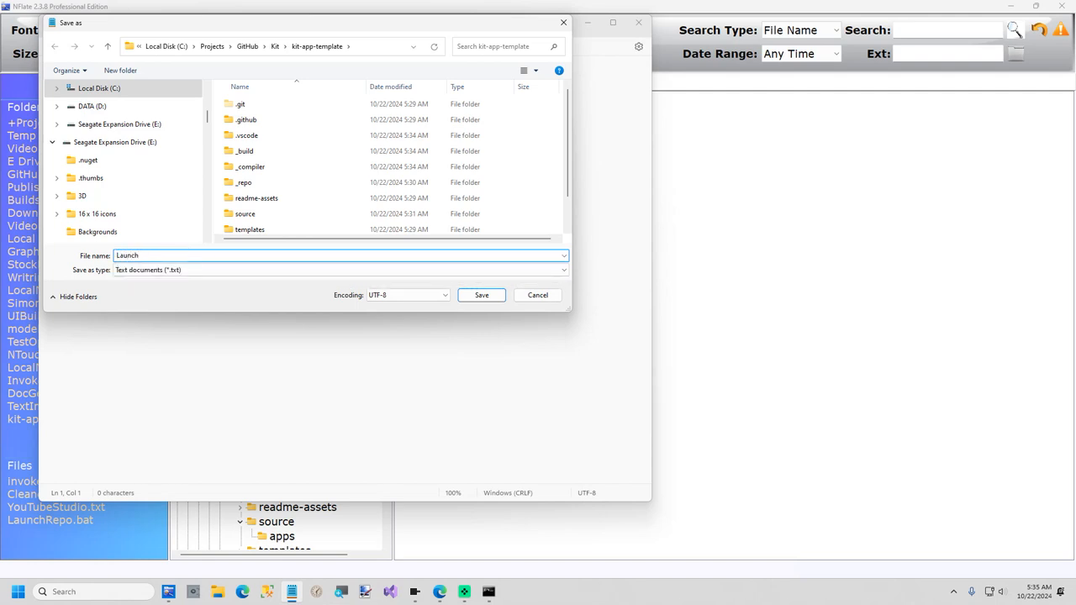
type(".bat")
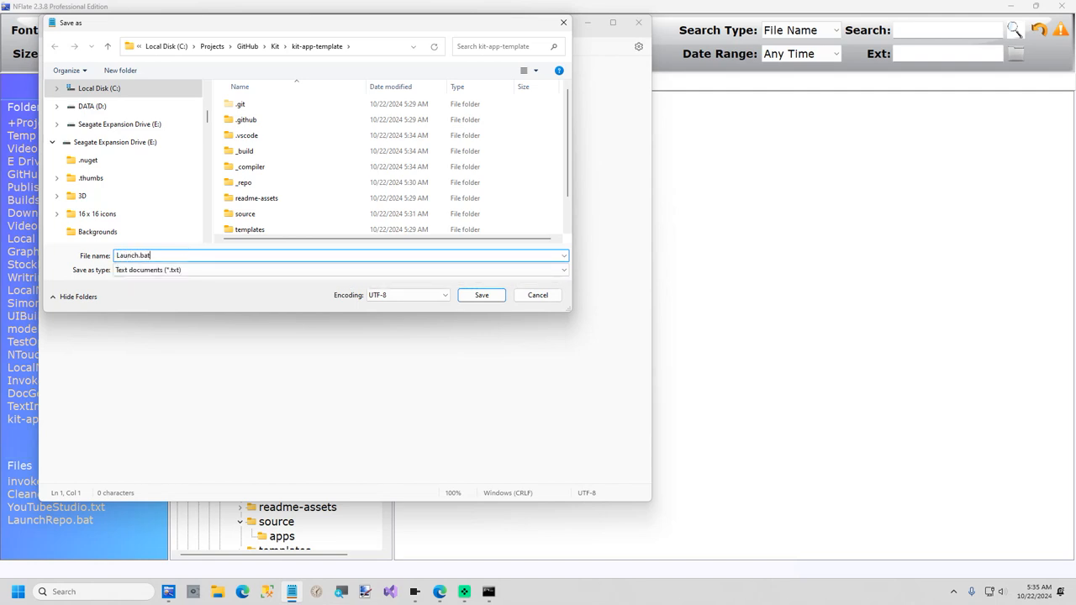
left_click(481, 296)
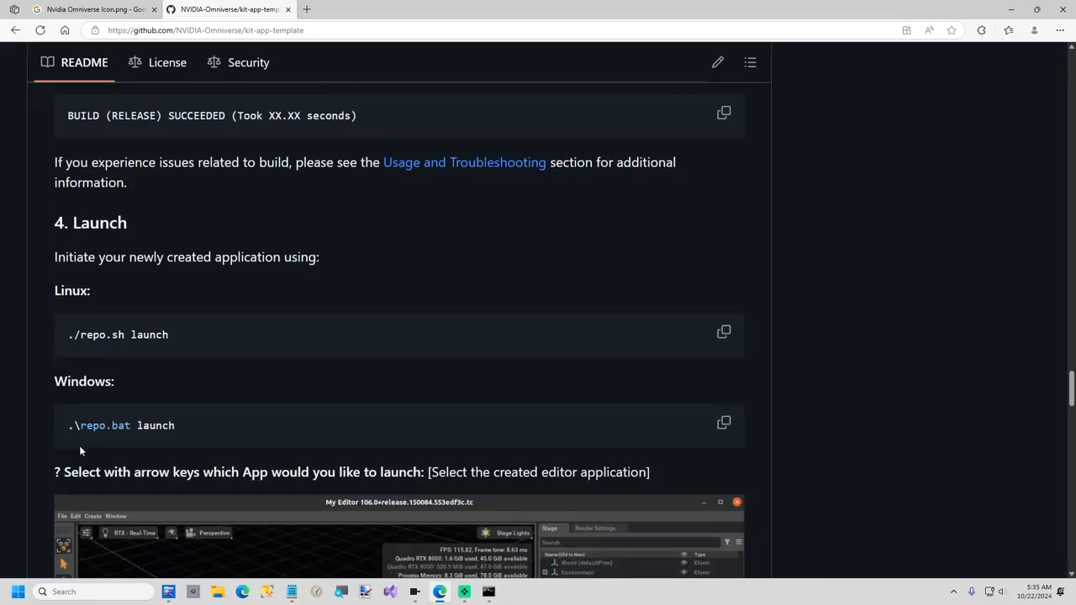
mouse_move(723, 423)
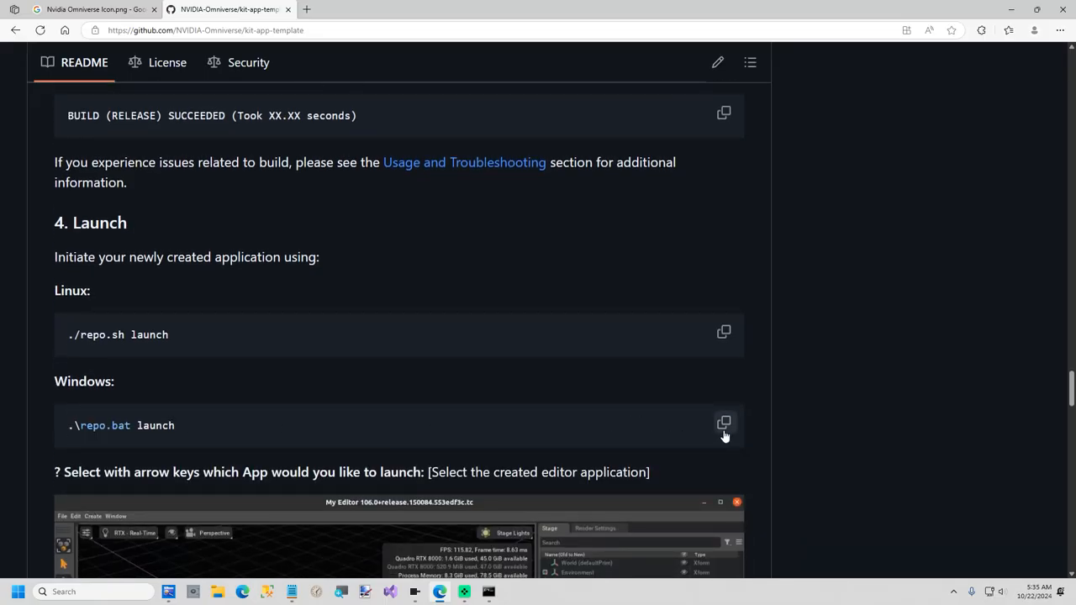
Put the Windows .\repo.bat launch command into Launch.bat with the -d option added
left_click(723, 424)
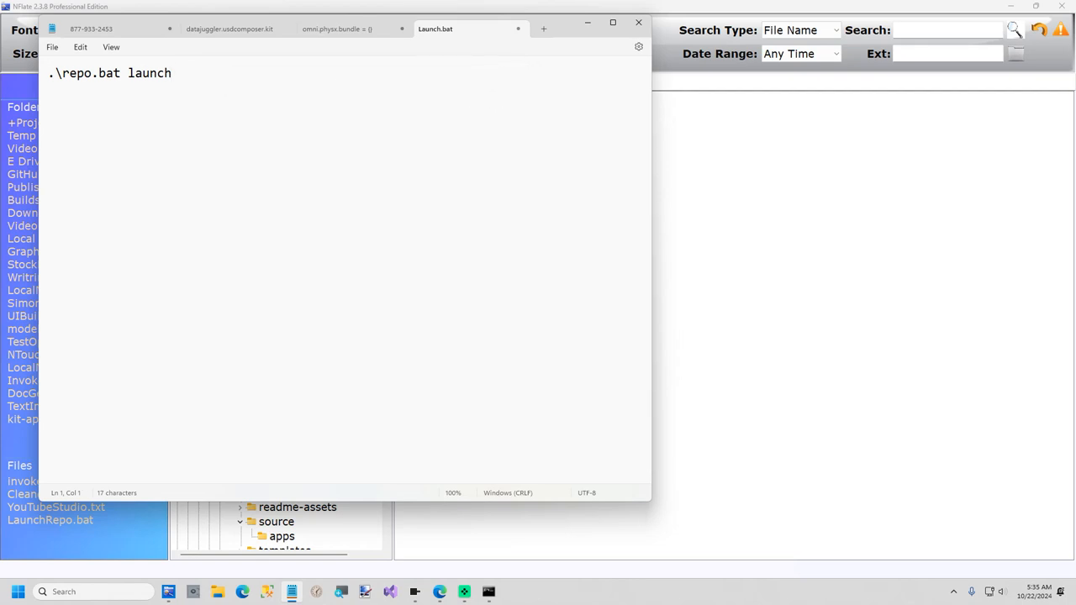
type("\" -\"")
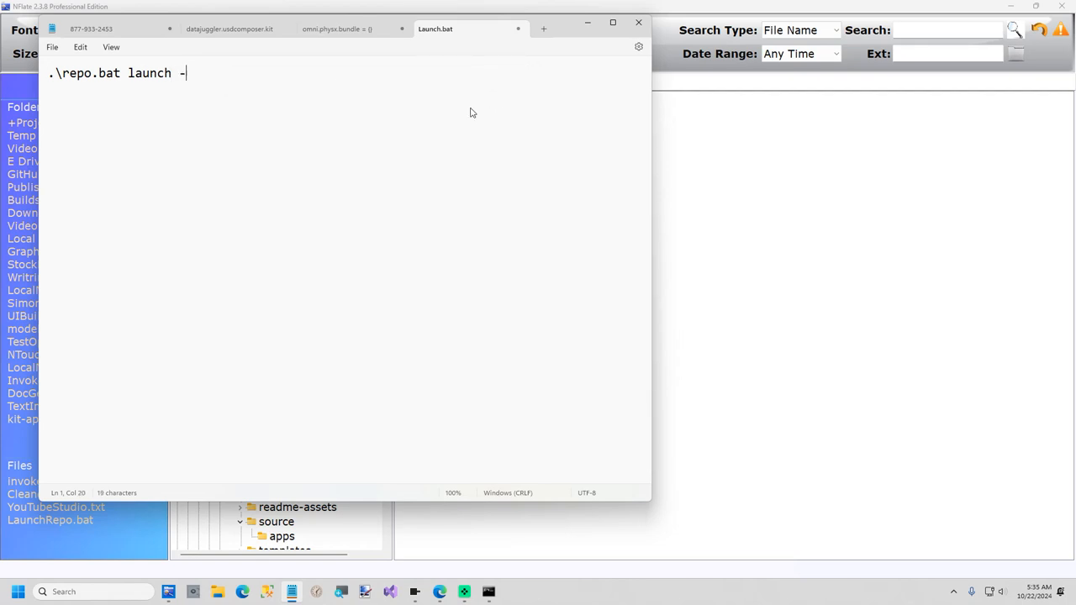
type("d")
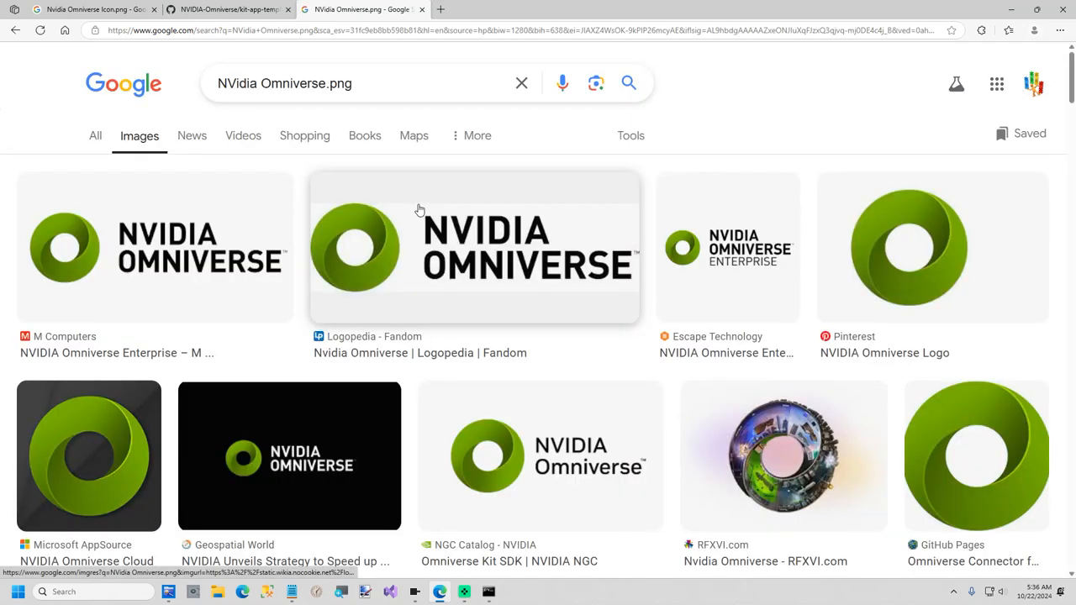
mouse_move(528, 458)
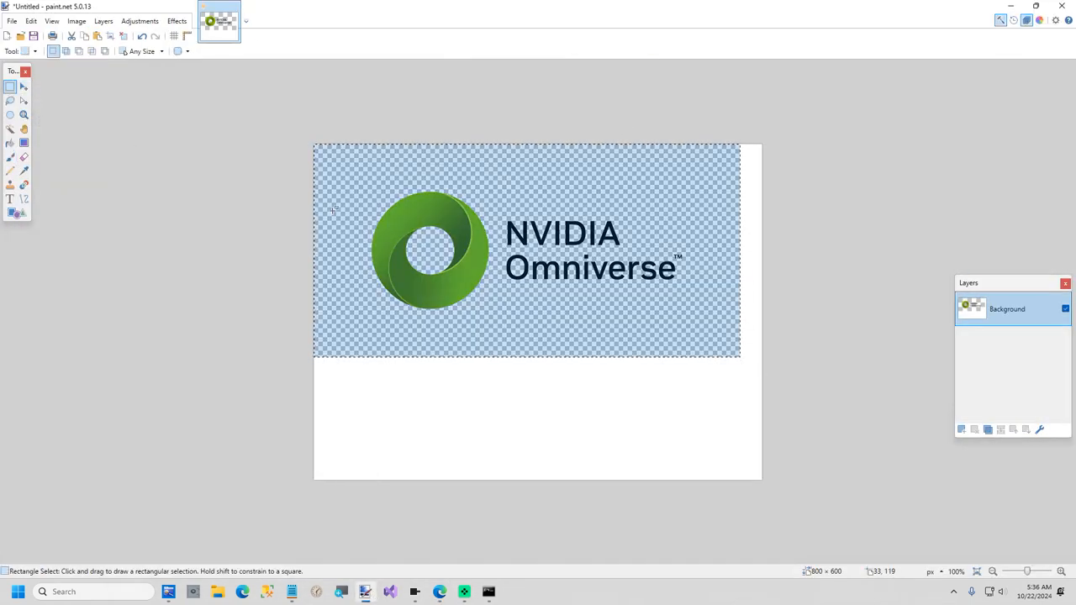
Select and crop to the green ring, then save it as a PNG named OmniverseLogo
left_click_drag(360, 176, 495, 336)
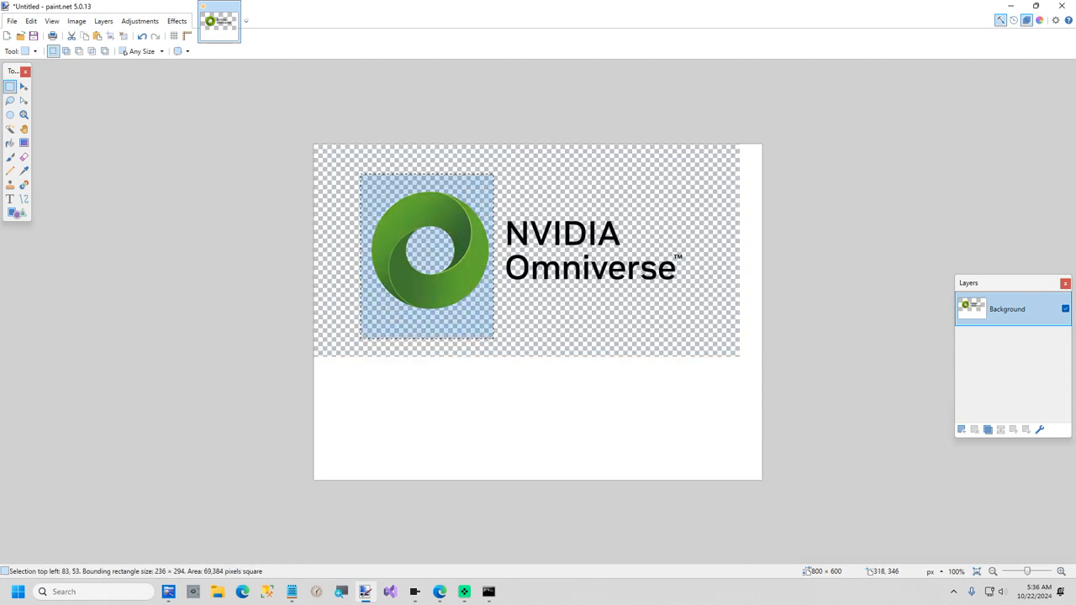
left_click_drag(494, 334, 501, 326)
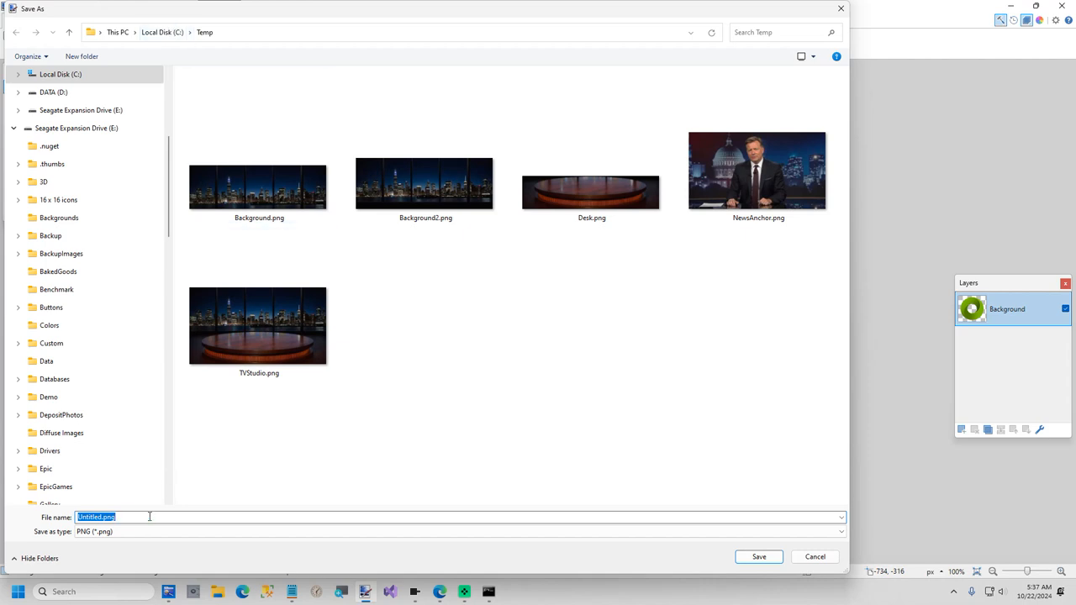
type("OmniverseLogo.ico")
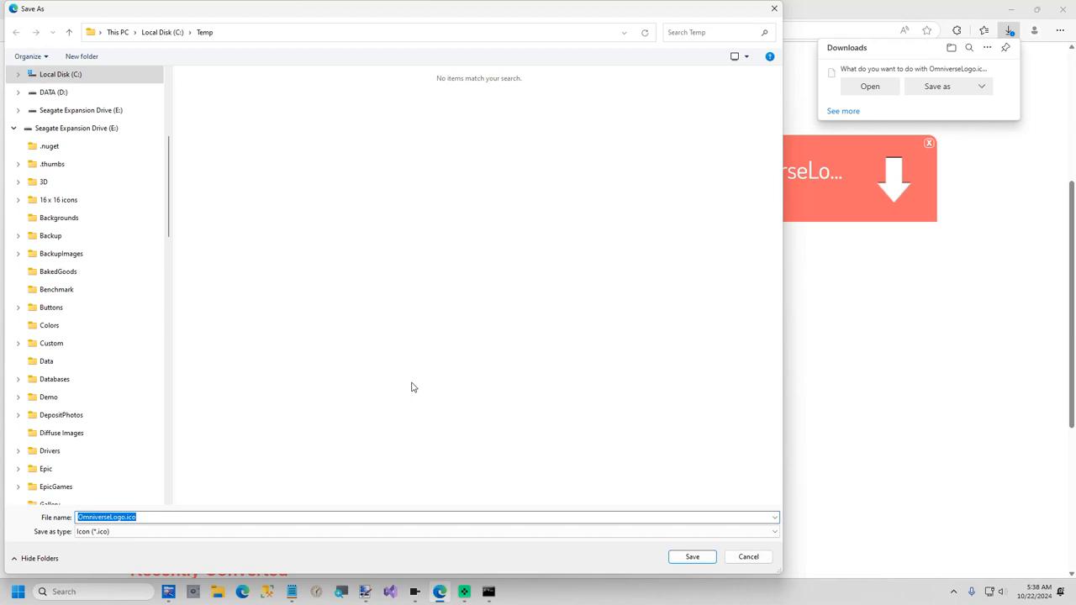
Name the converted logo 'Omniverse' and download it as an .ico icon file
type("Omniverse")
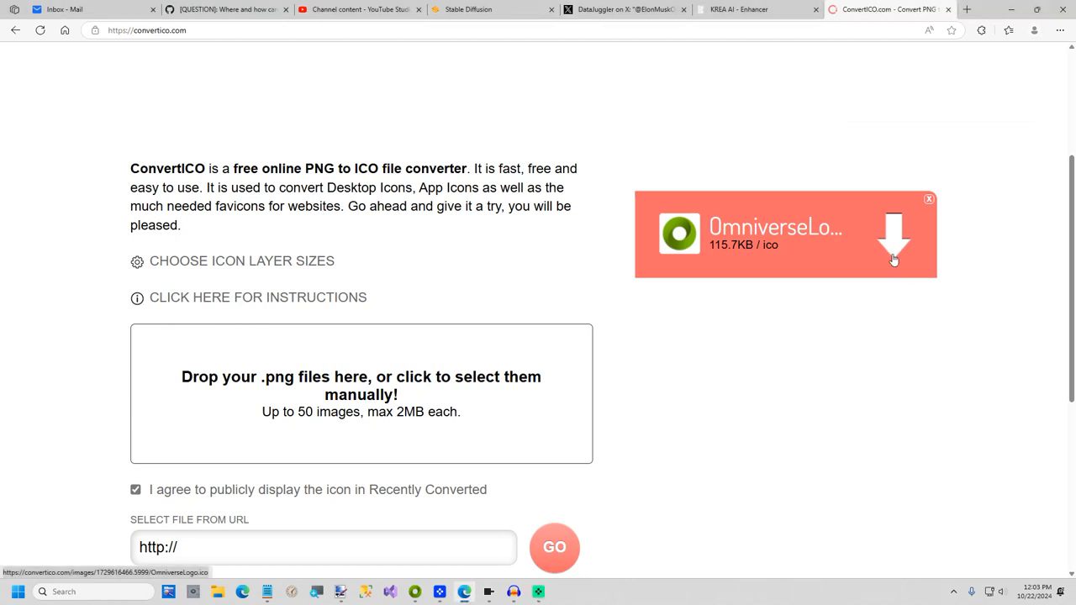
left_click(935, 86)
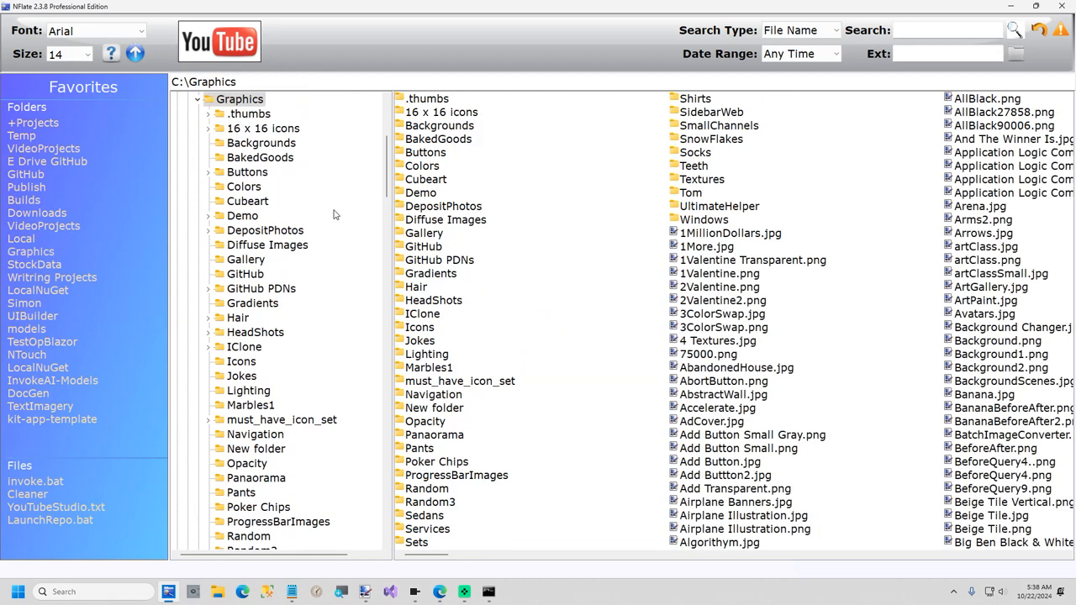
Send Launch.bat from the kit-app-template folder to the desktop as a shortcut
left_click(242, 362)
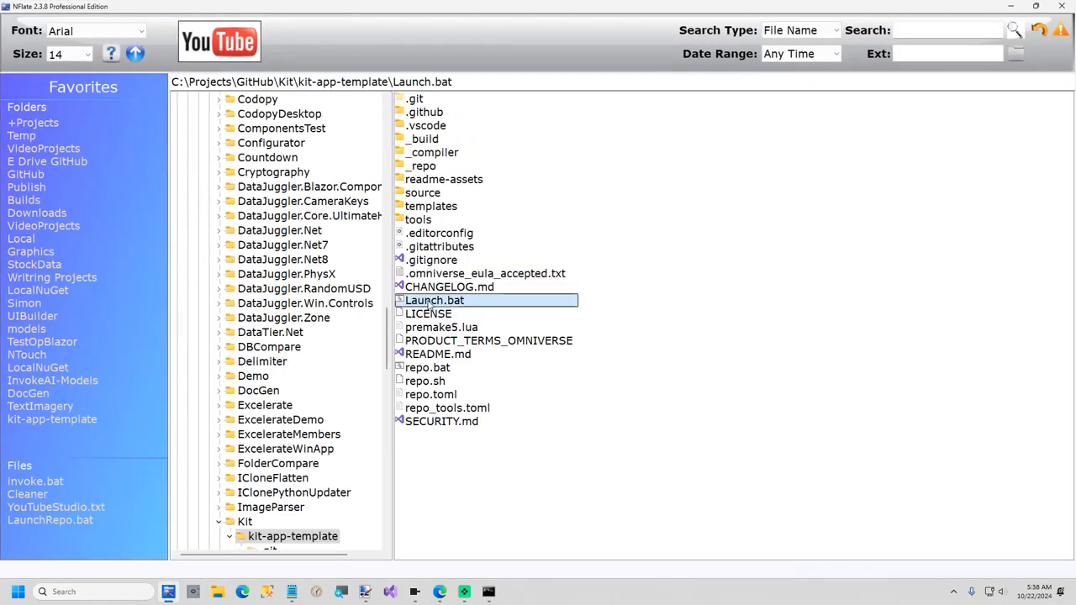
right_click(434, 300)
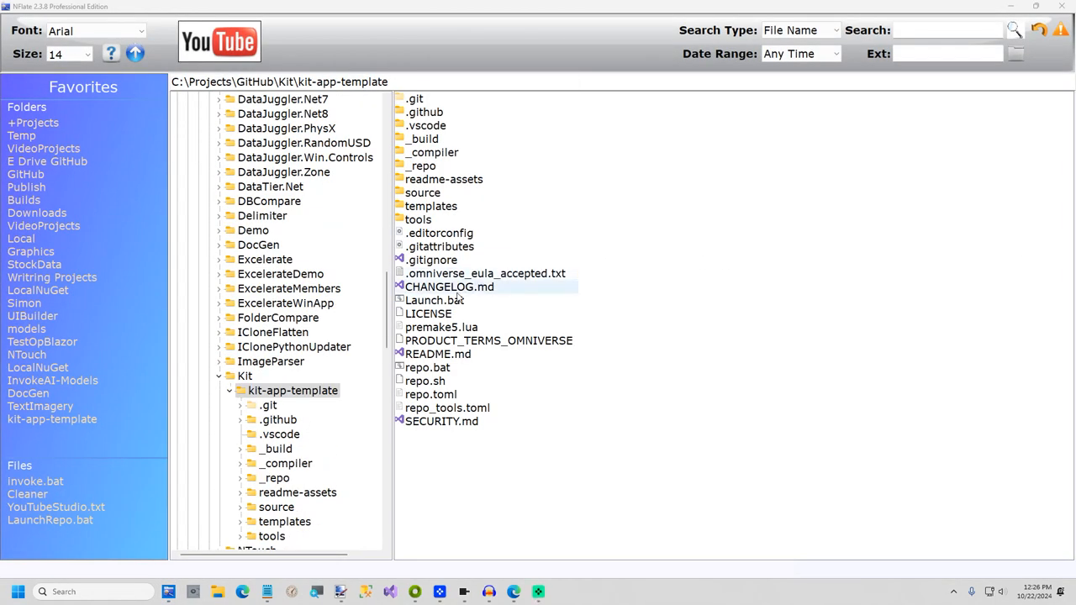
right_click(434, 299)
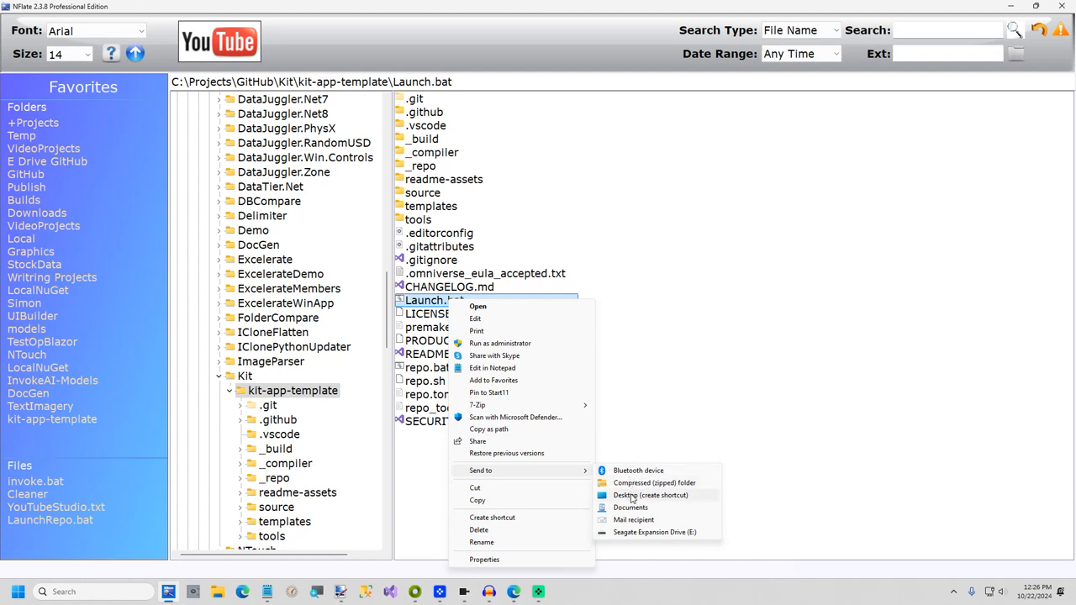
left_click(632, 498)
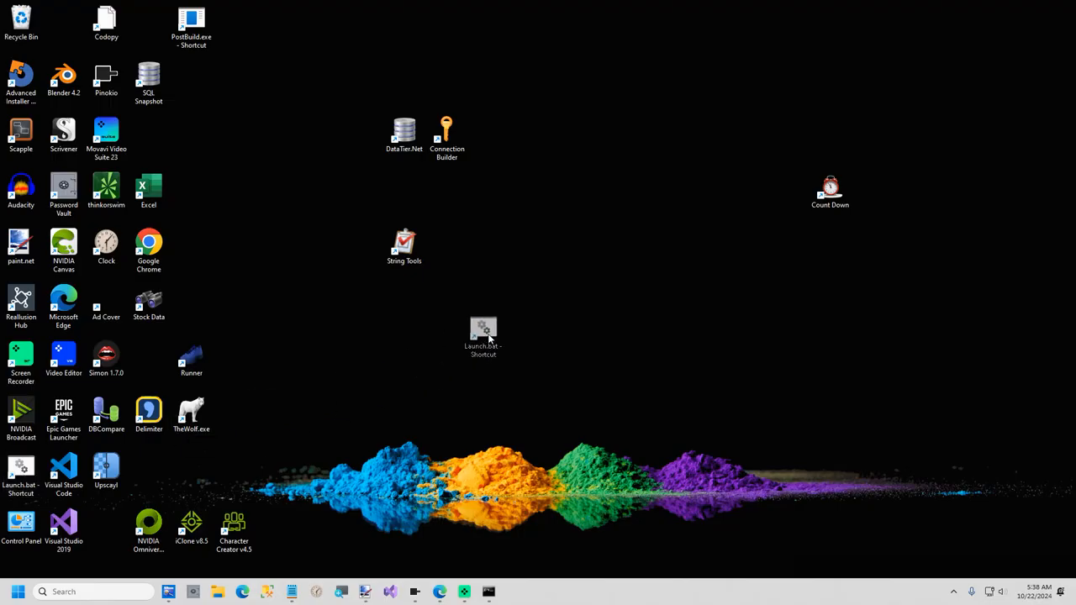
Change the shortcut's icon to OmniverseLogo.ico via its Properties, dismissing the no-icons warning
right_click(484, 337)
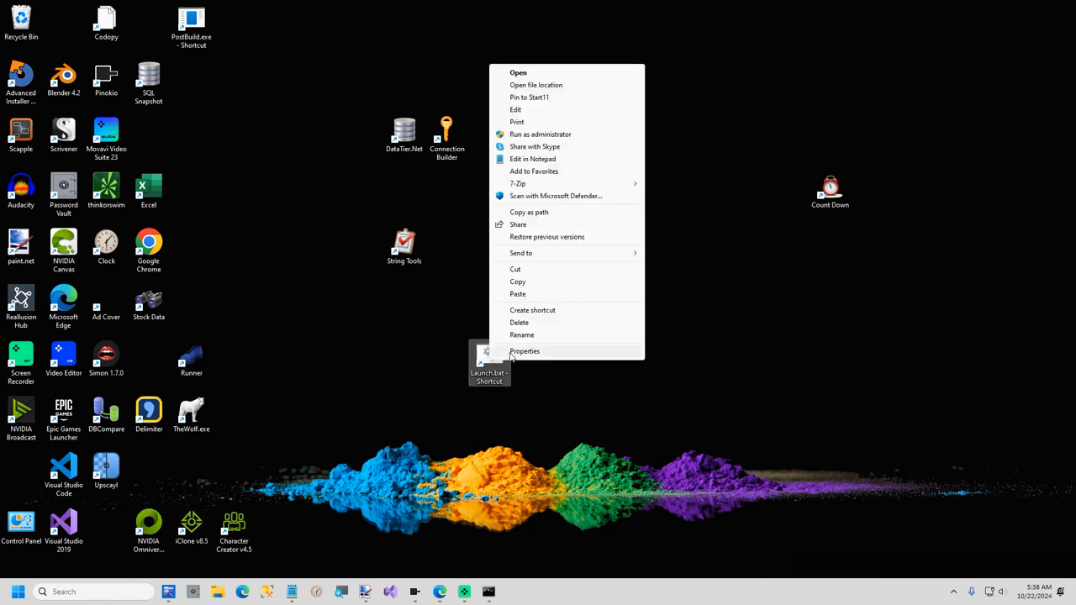
left_click(525, 351)
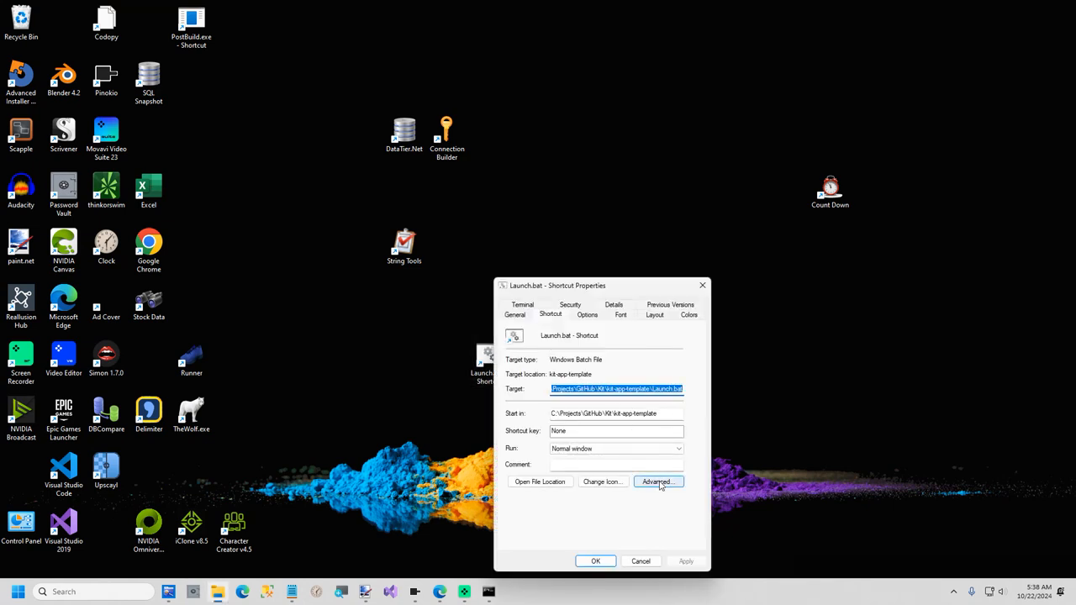
left_click(602, 481)
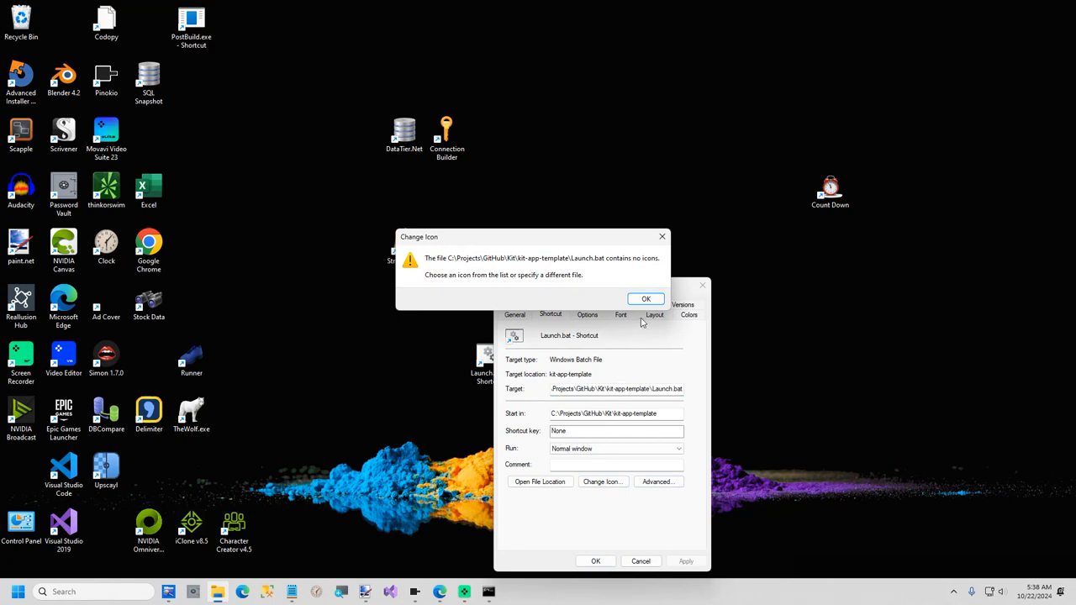
left_click(646, 299)
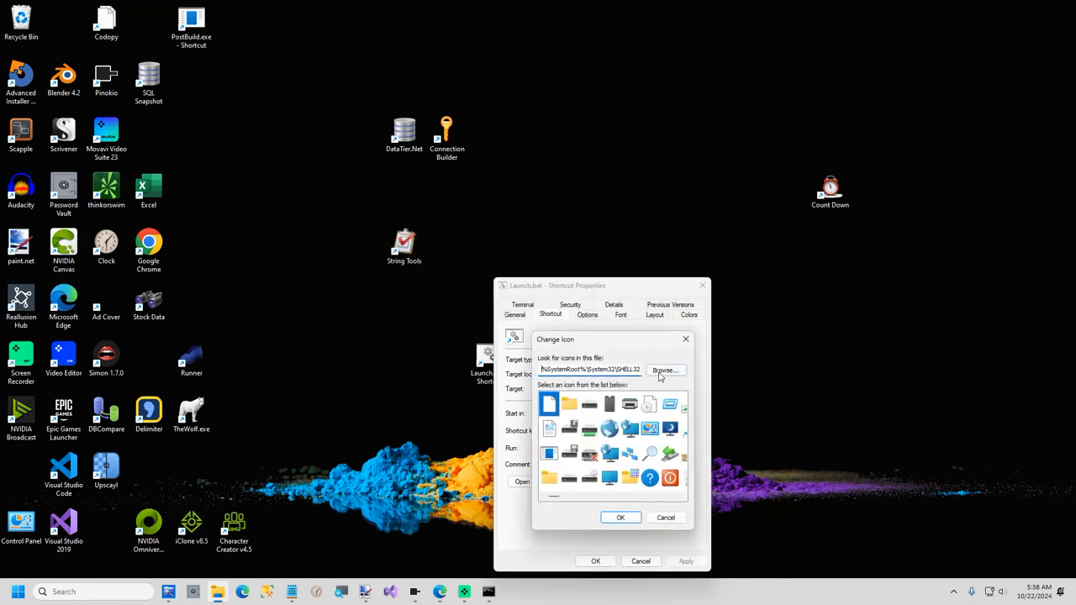
left_click(666, 370)
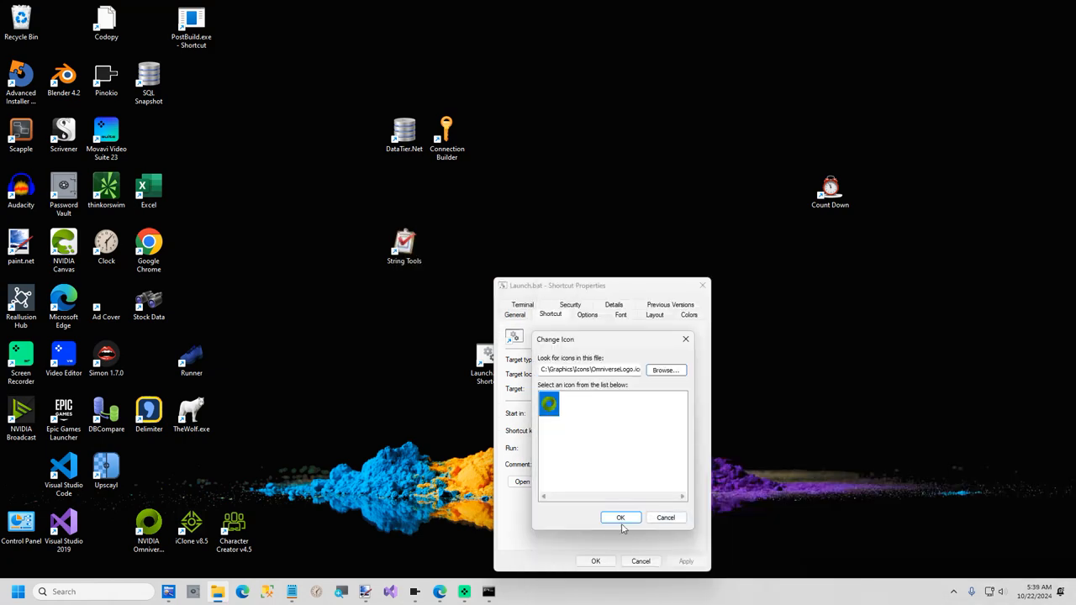
Rename the desktop shortcut to Omniverse
right_click(488, 366)
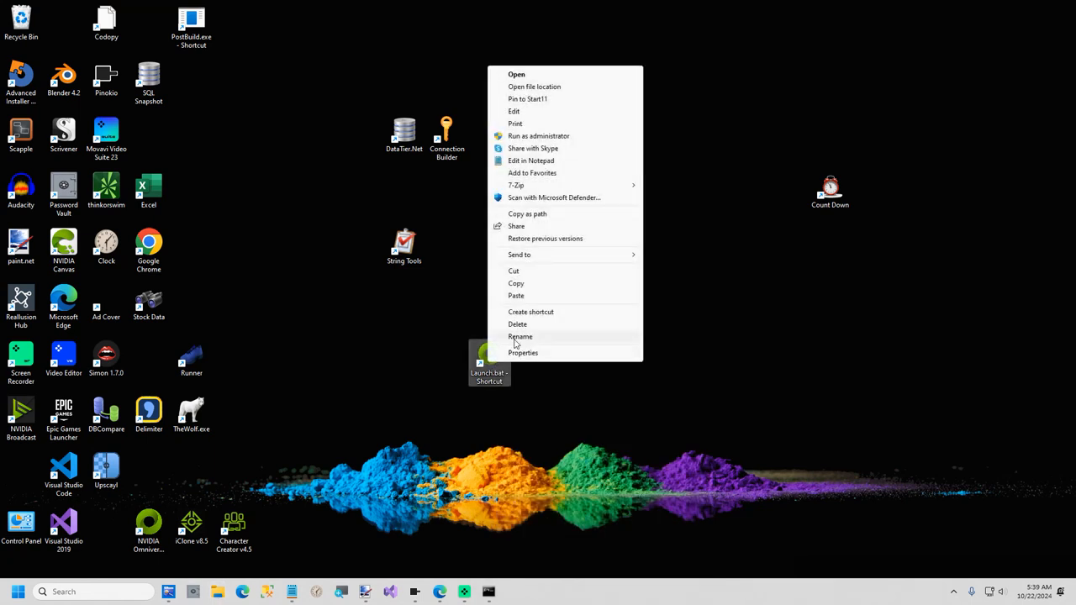
left_click(521, 336)
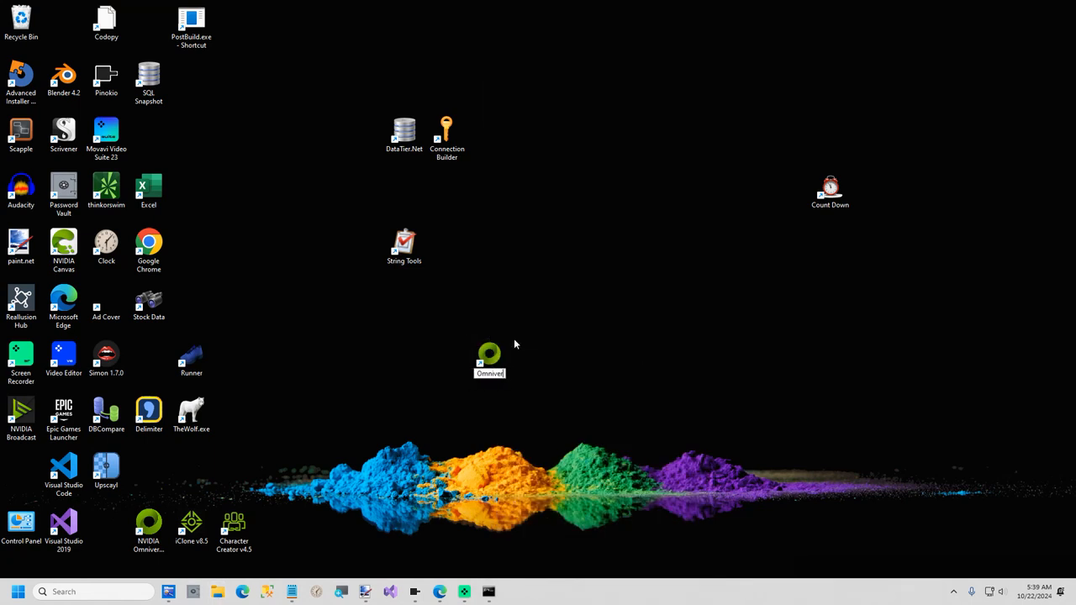
left_click(489, 357)
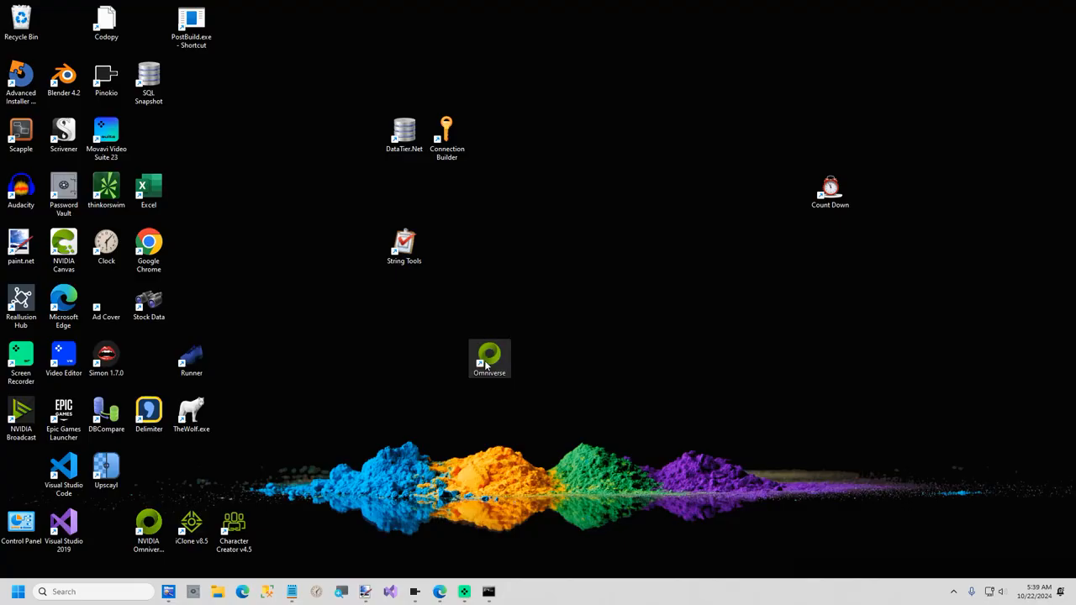
Run the Omniverse shortcut and choose datajuggler.usdcomposer.kit at the launch prompt
double_click(489, 356)
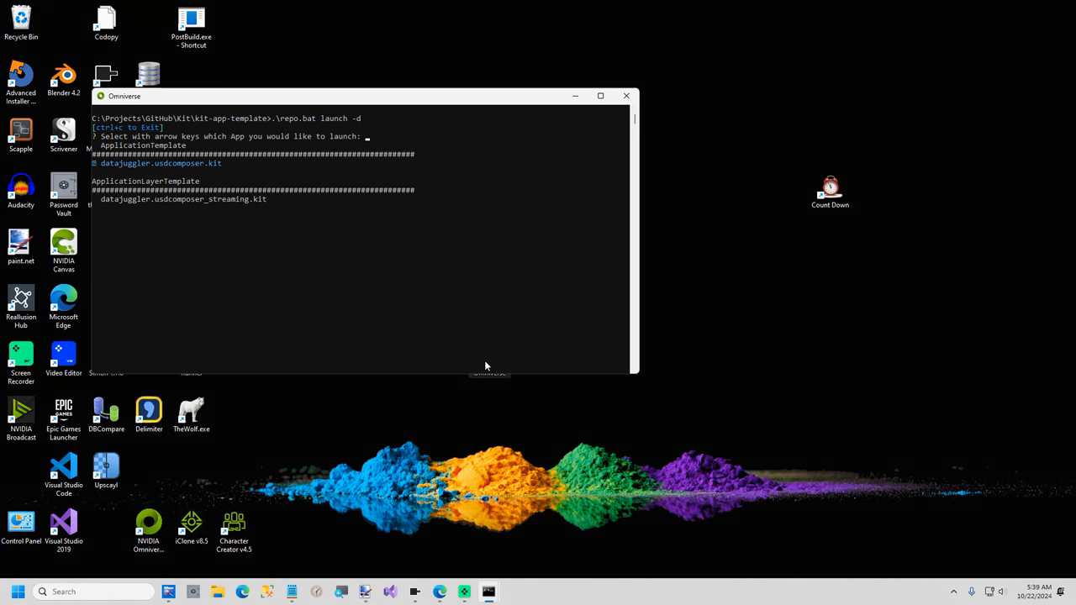
key("enter")
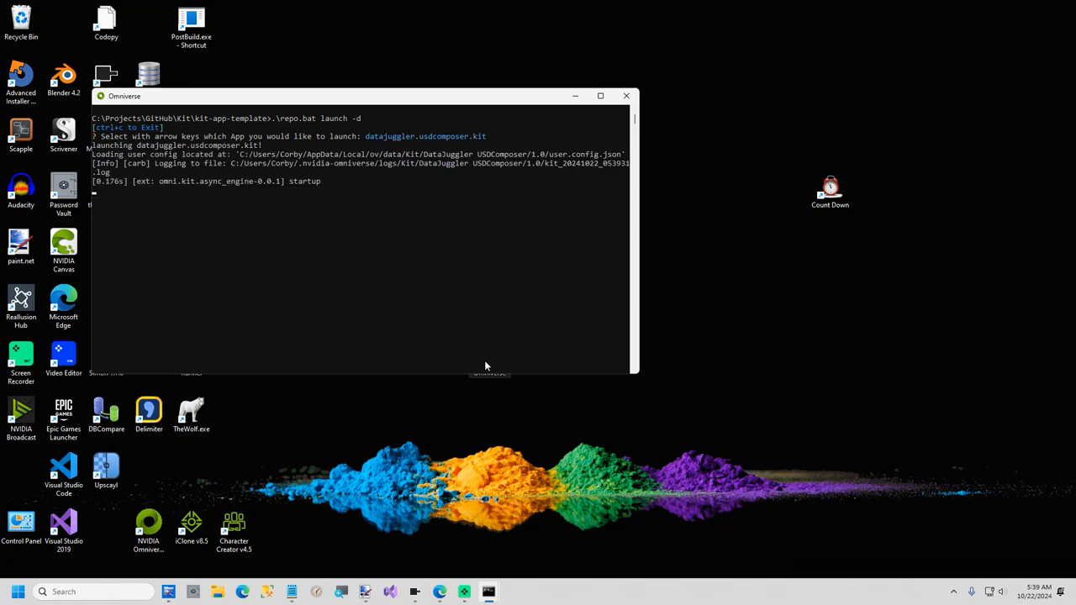